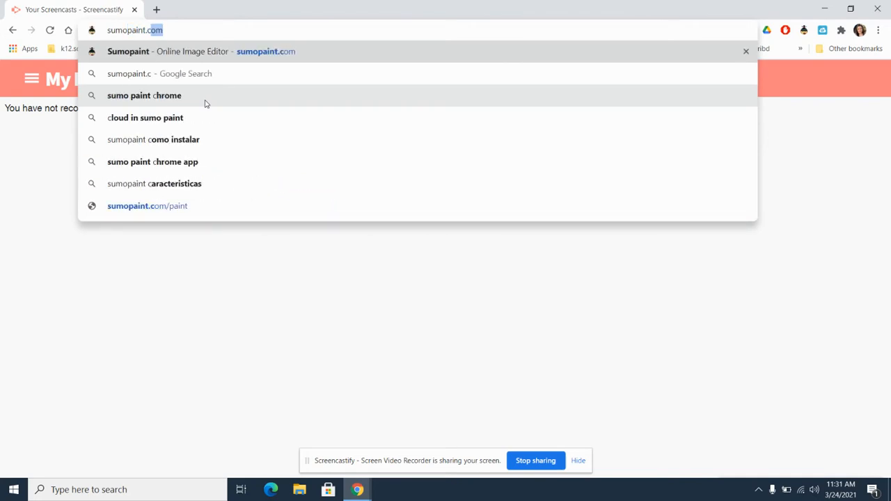
Step: Load the Sumopaint website from Chrome's address-bar suggestion
left_click(147, 205)
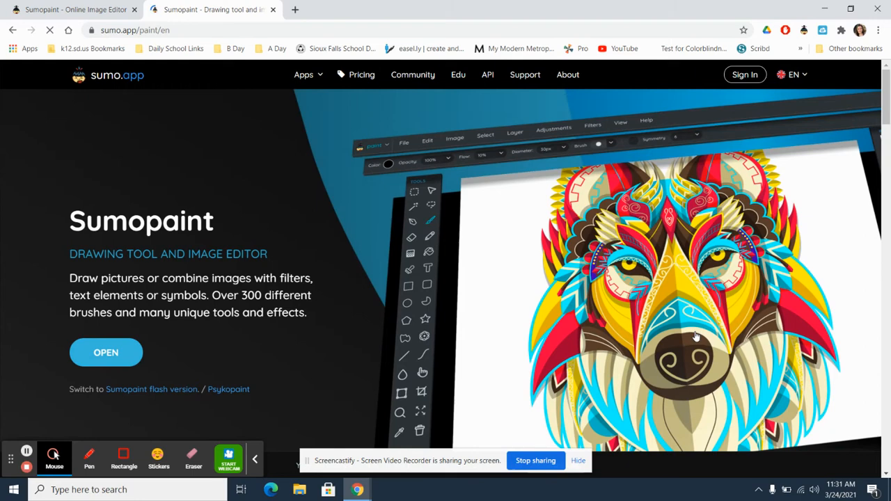
left_click(106, 352)
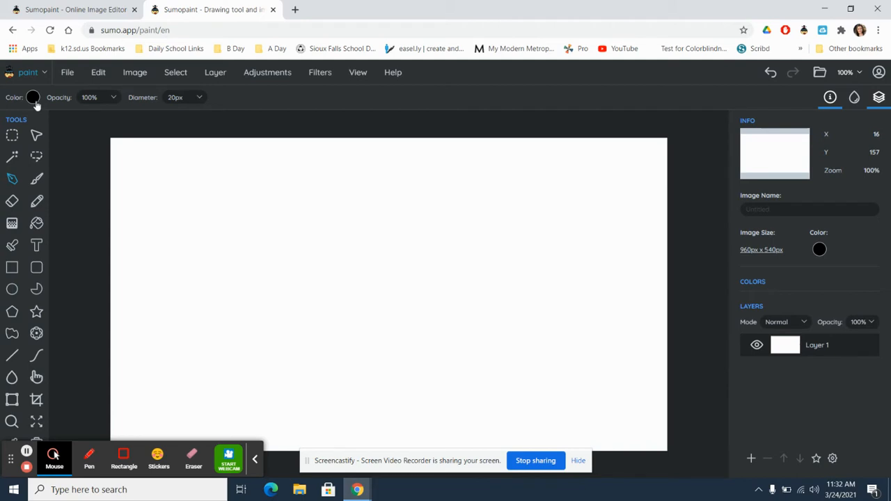
mouse_move(145, 109)
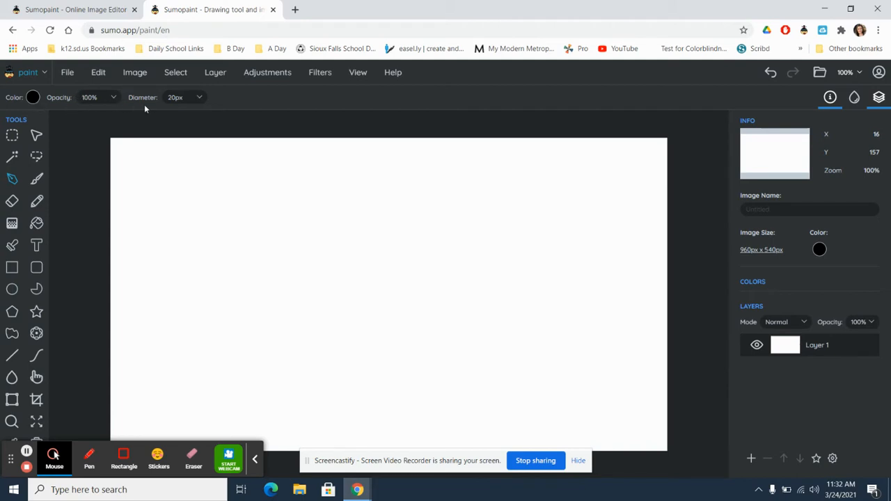
mouse_move(185, 102)
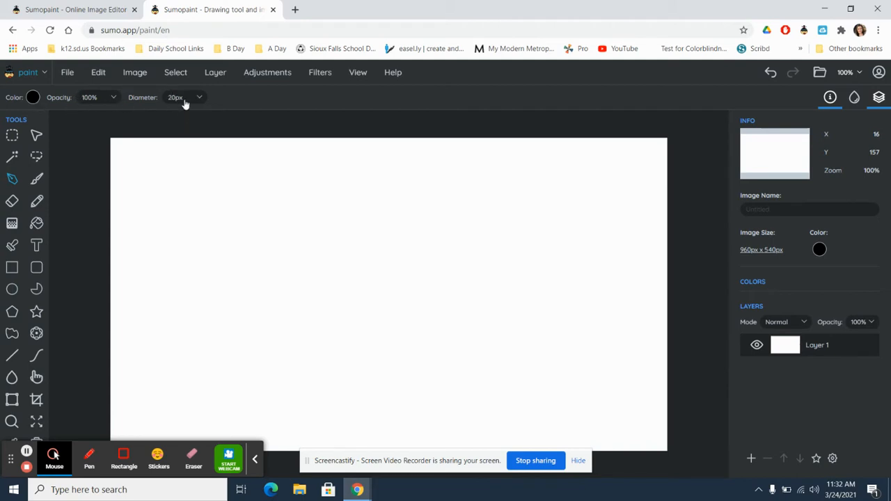
mouse_move(181, 101)
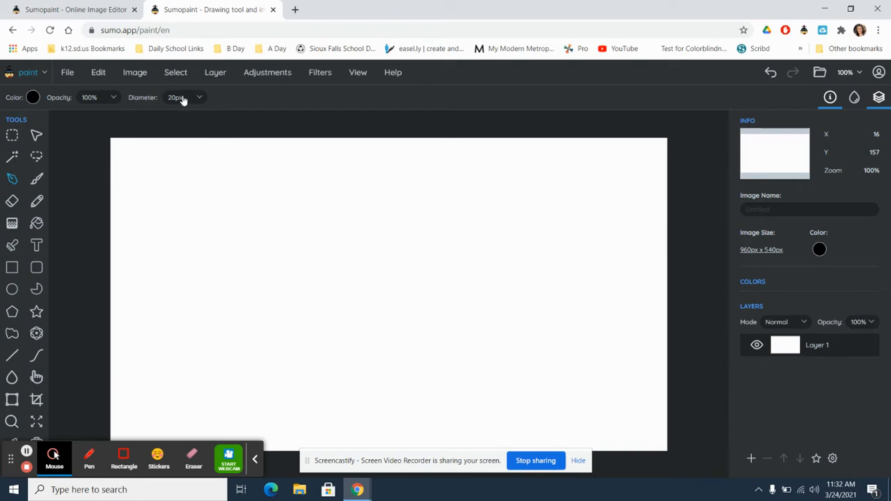
mouse_move(191, 106)
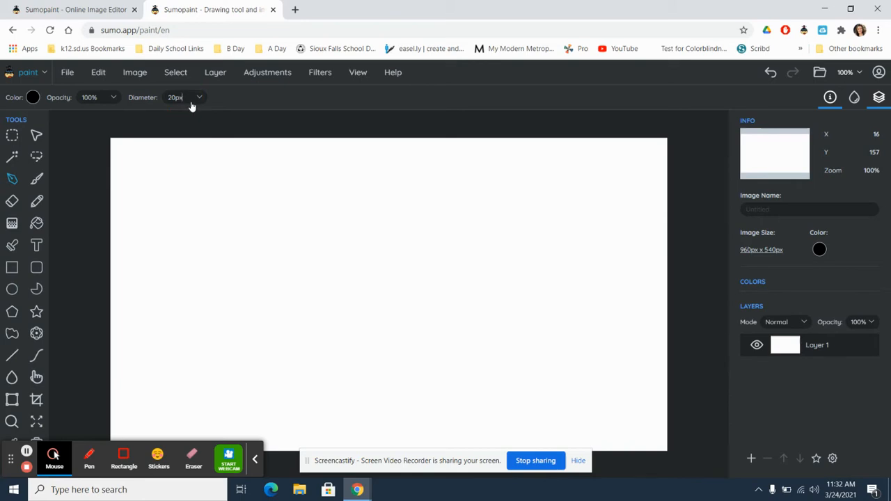
mouse_move(133, 257)
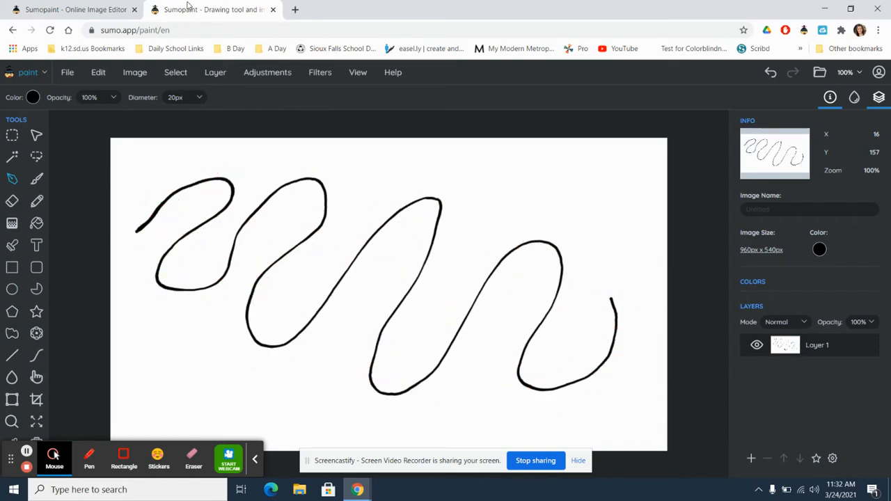
Step: Enlarge the brush diameter to 139 px for a thicker stroke
left_click(176, 96)
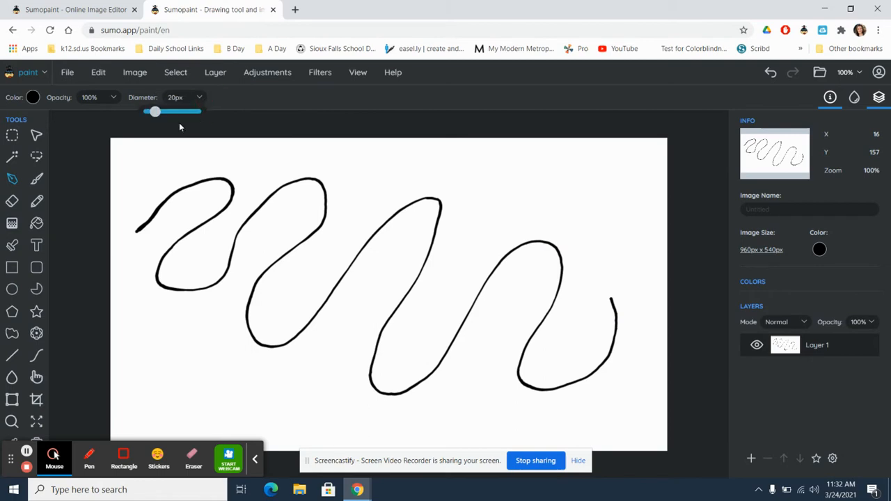
left_click_drag(155, 112, 193, 112)
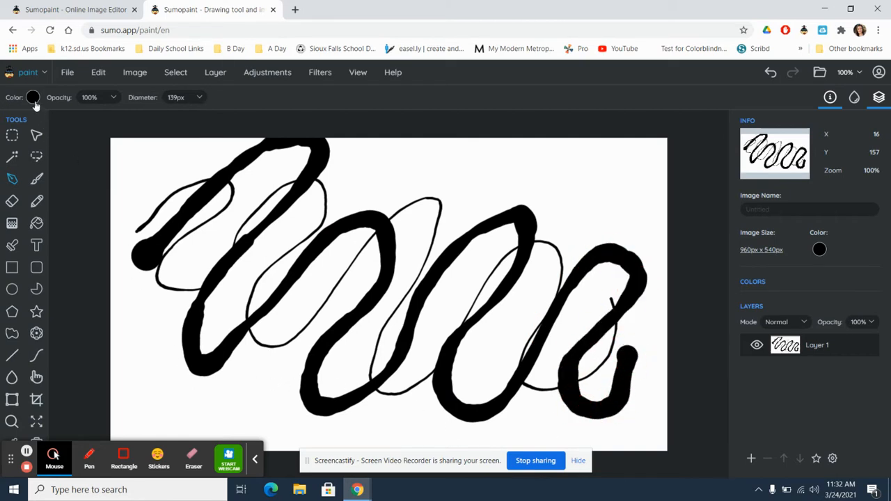
Step: Set the painting colour to medium blue (#285499) in the Color Picker
left_click(33, 98)
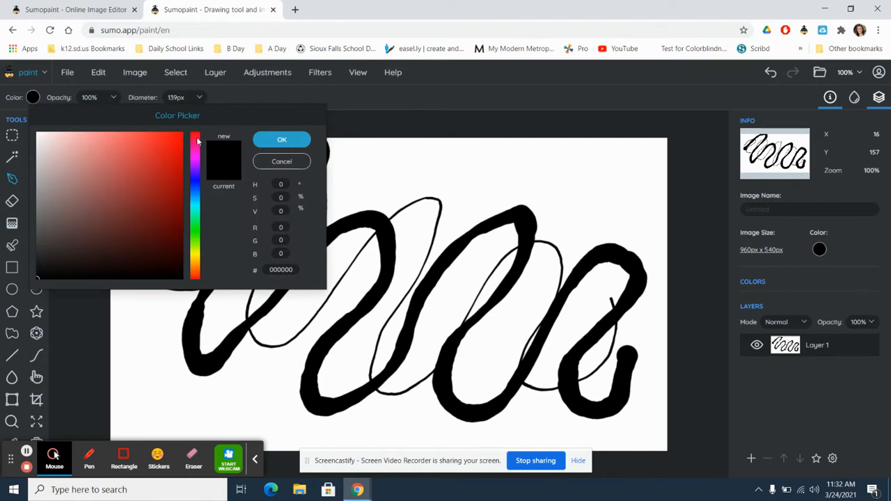
left_click(195, 183)
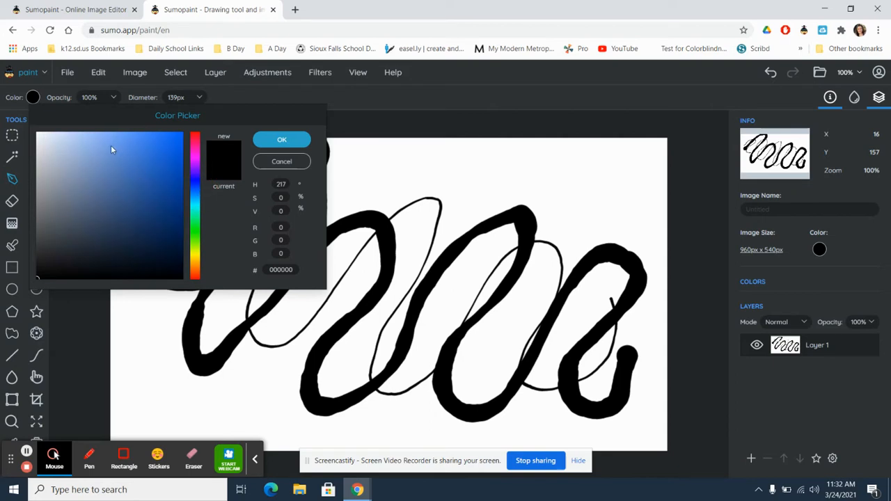
left_click(158, 168)
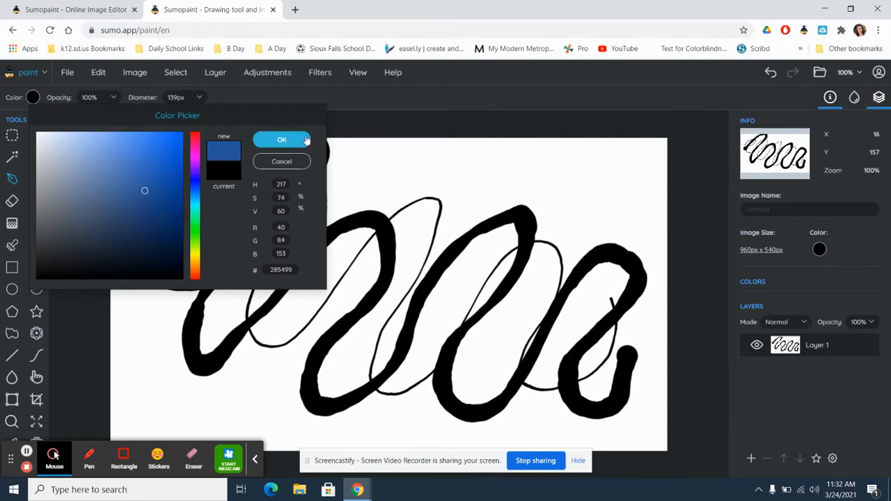
mouse_move(299, 145)
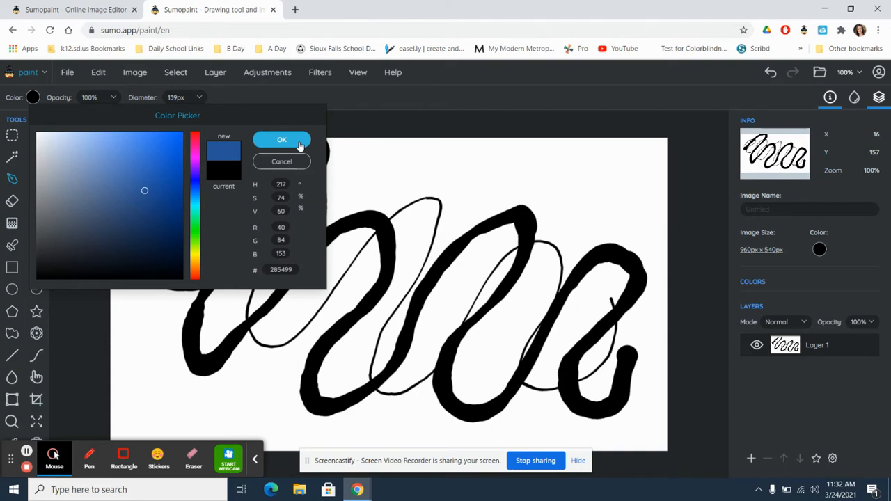
left_click(281, 139)
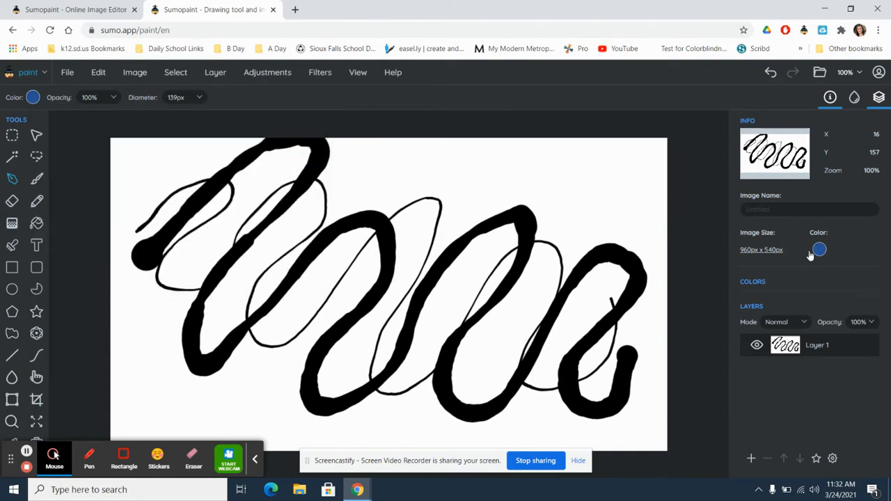
mouse_move(754, 287)
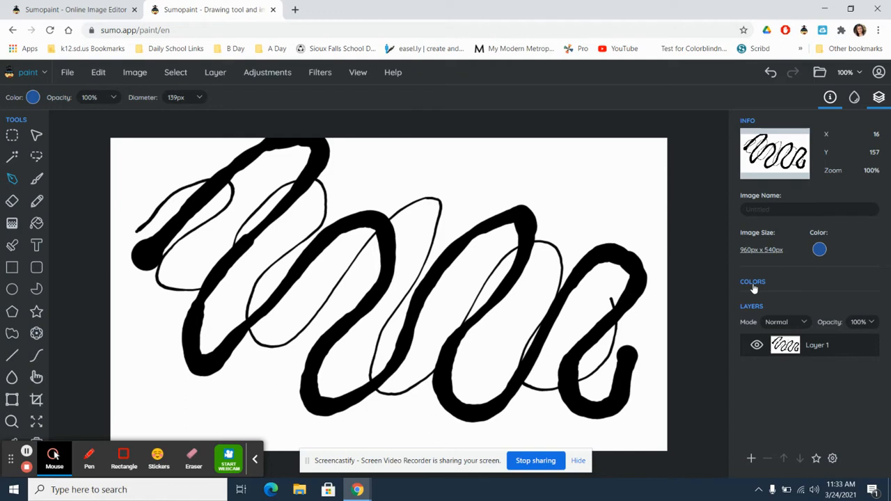
Step: Paint a thick blue squiggle across the canvas from the left edge
left_click(753, 282)
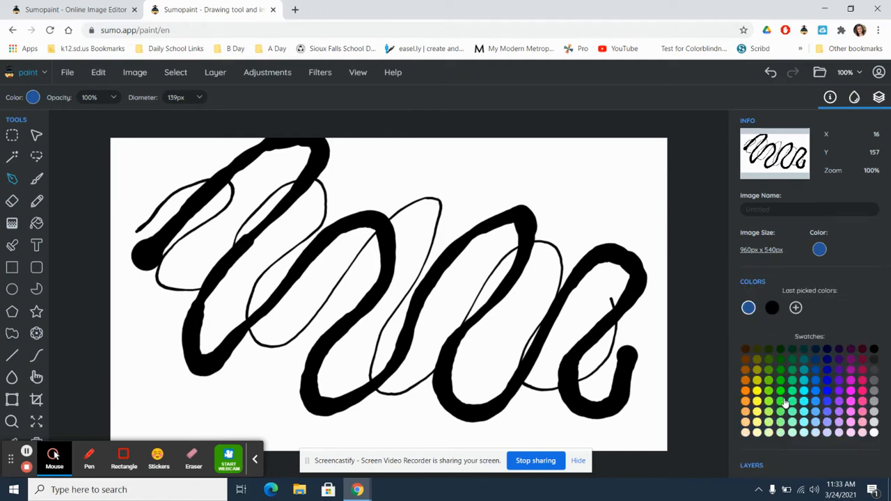
mouse_move(808, 377)
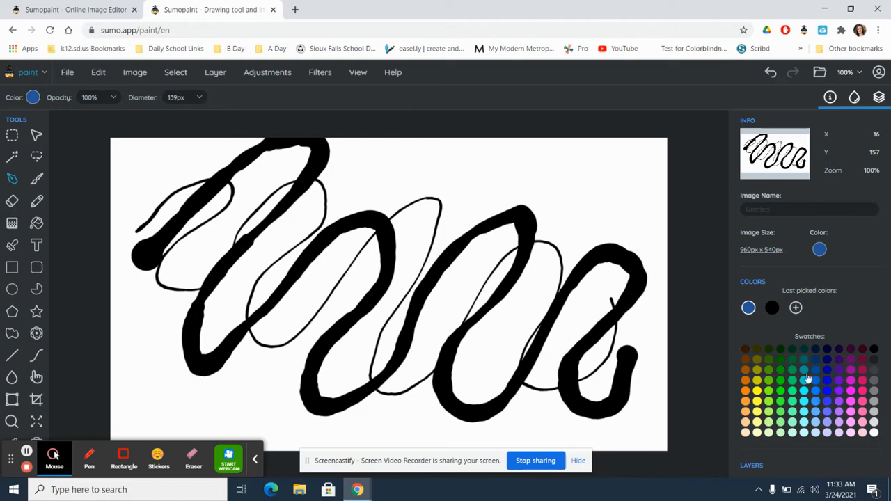
mouse_move(144, 180)
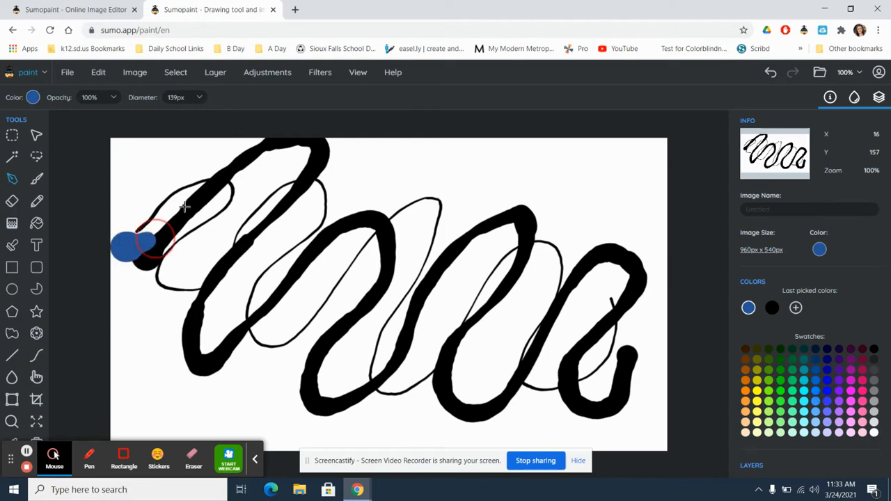
left_click_drag(139, 243, 435, 418)
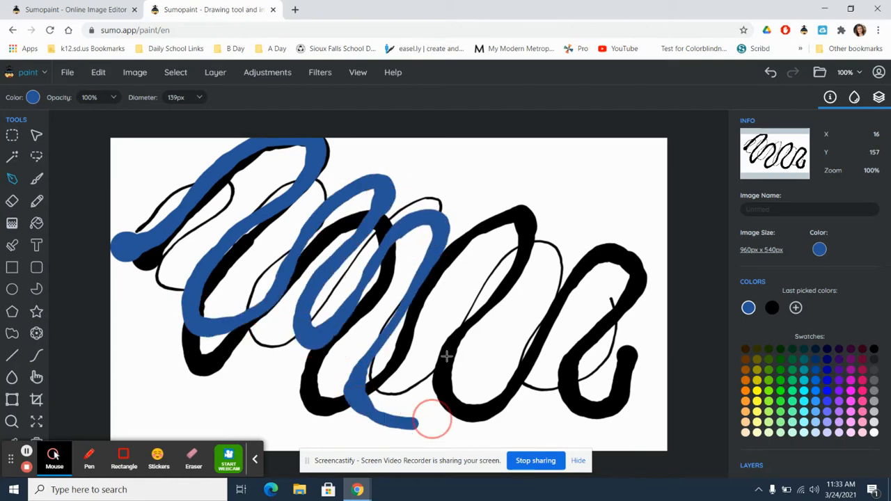
left_click_drag(438, 418, 662, 424)
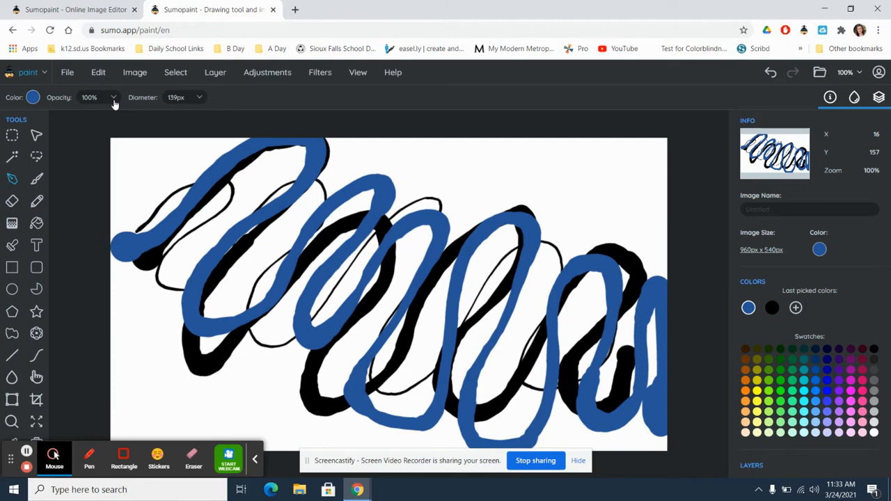
Step: Lower the brush opacity to 18% and paint a faint blue stroke along the top
left_click_drag(112, 111, 101, 111)
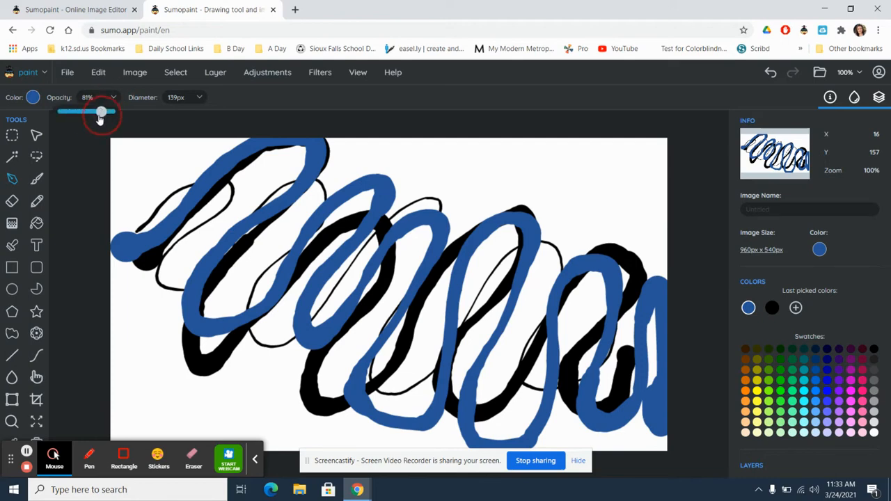
left_click_drag(101, 112, 73, 112)
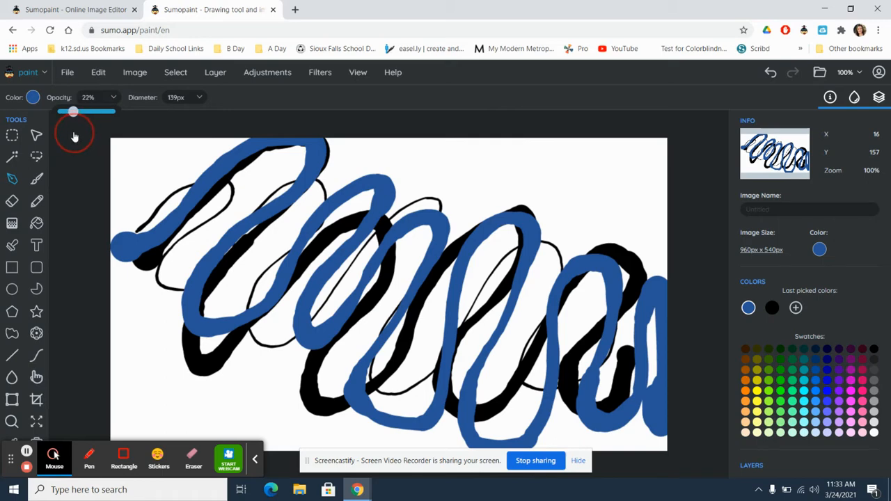
left_click_drag(73, 111, 71, 111)
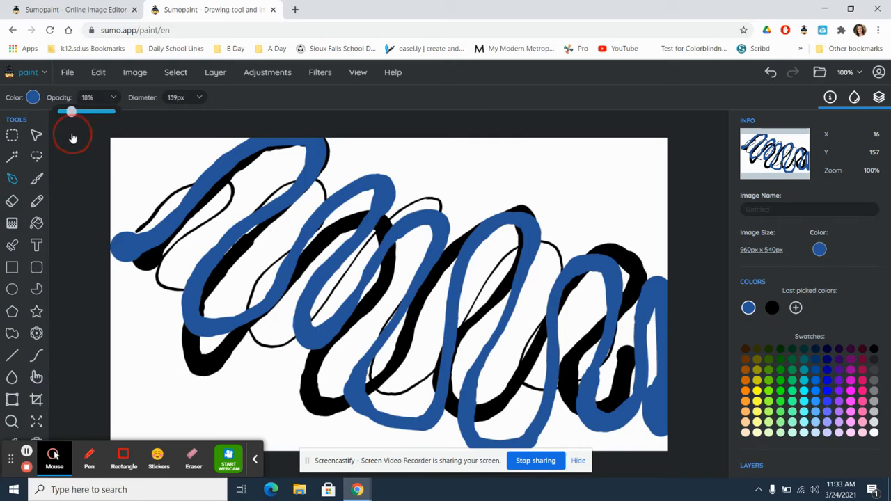
mouse_move(146, 289)
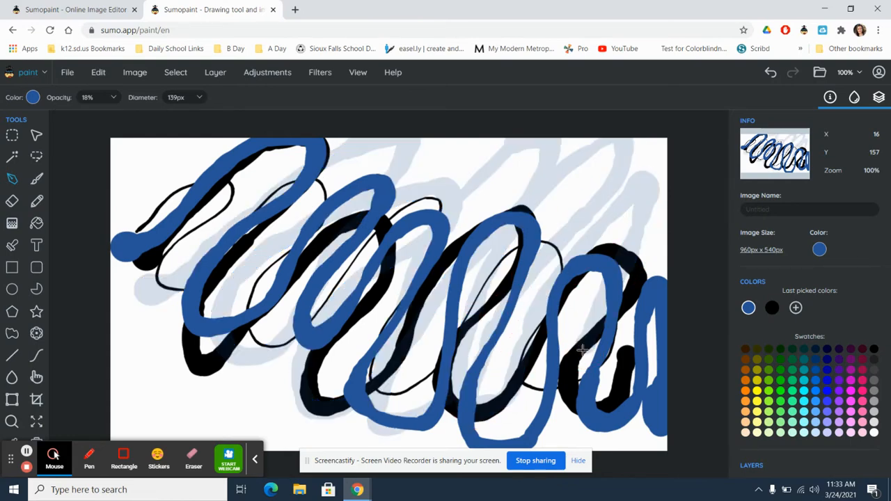
mouse_move(643, 210)
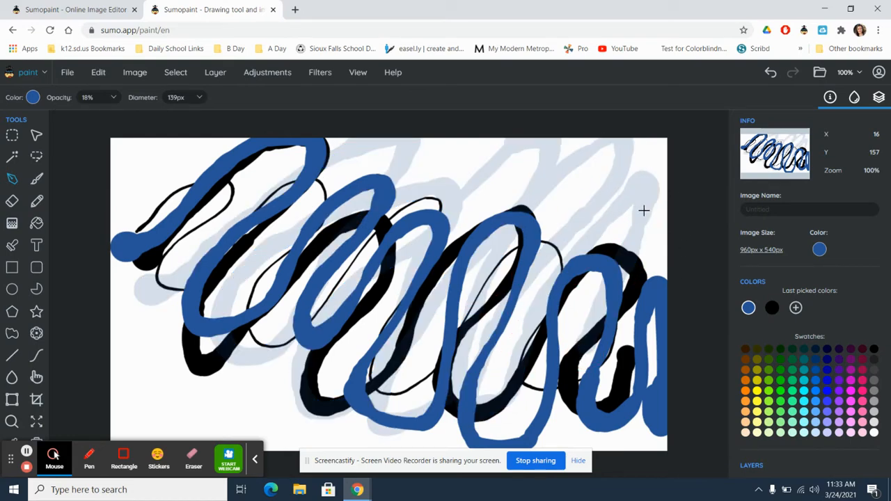
mouse_move(644, 240)
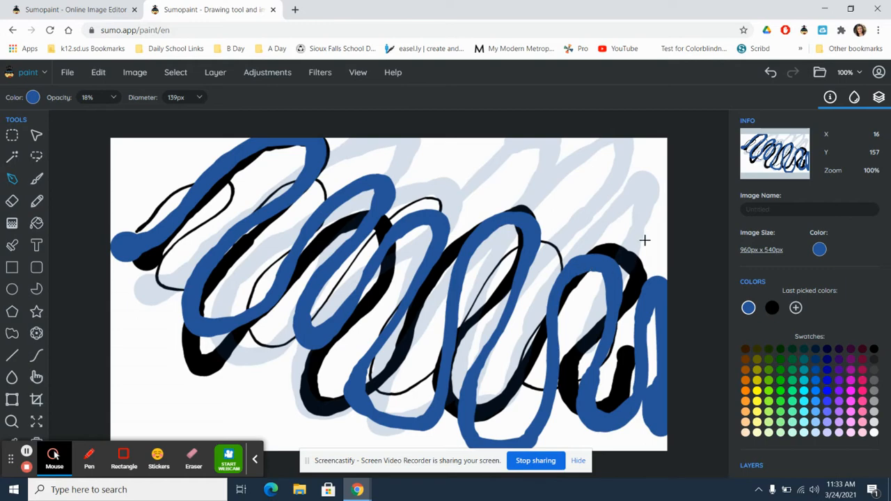
mouse_move(451, 172)
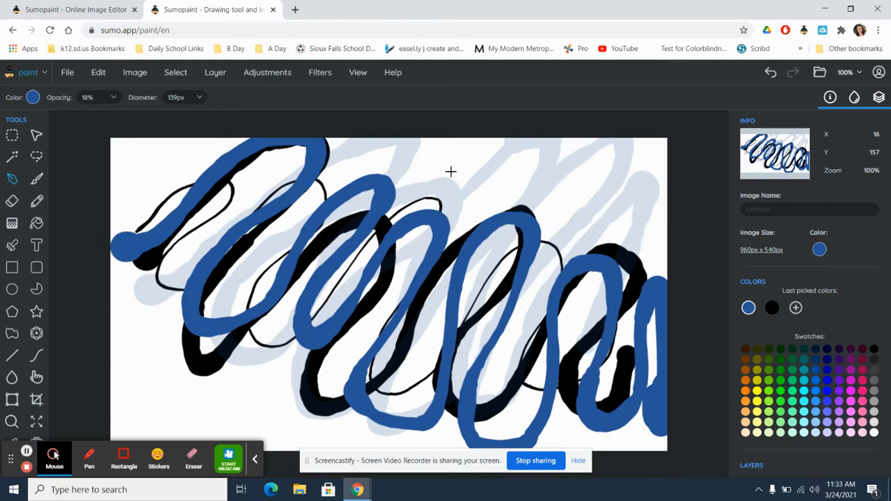
mouse_move(381, 266)
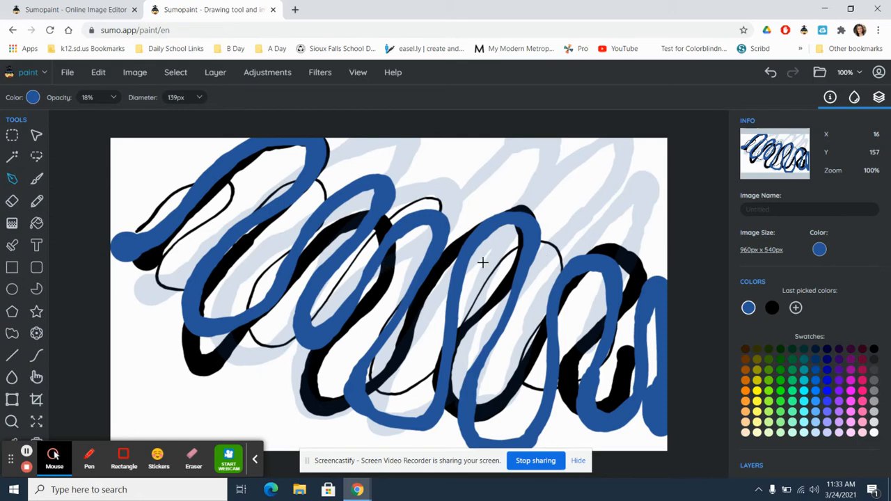
mouse_move(470, 156)
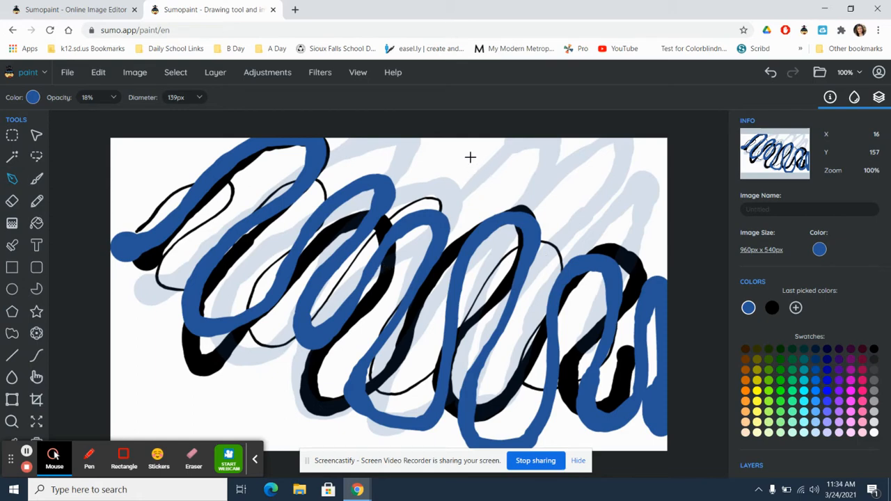
mouse_move(470, 154)
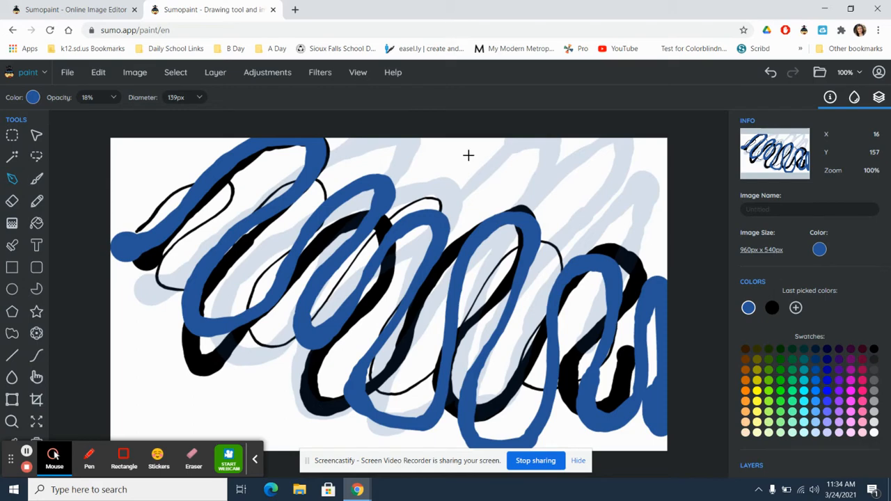
mouse_move(459, 149)
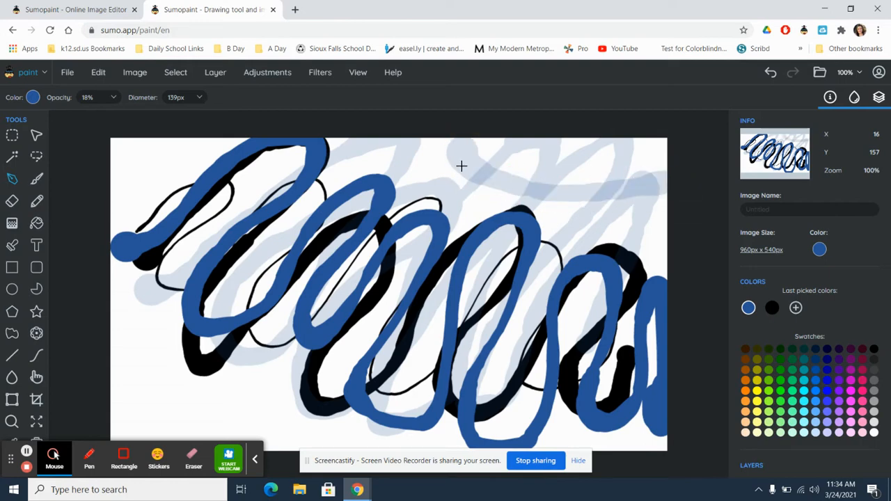
mouse_move(524, 144)
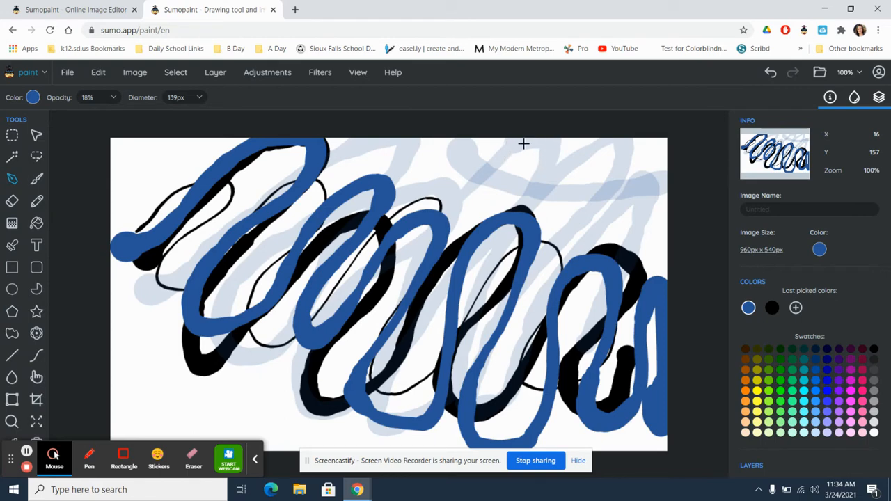
mouse_move(483, 176)
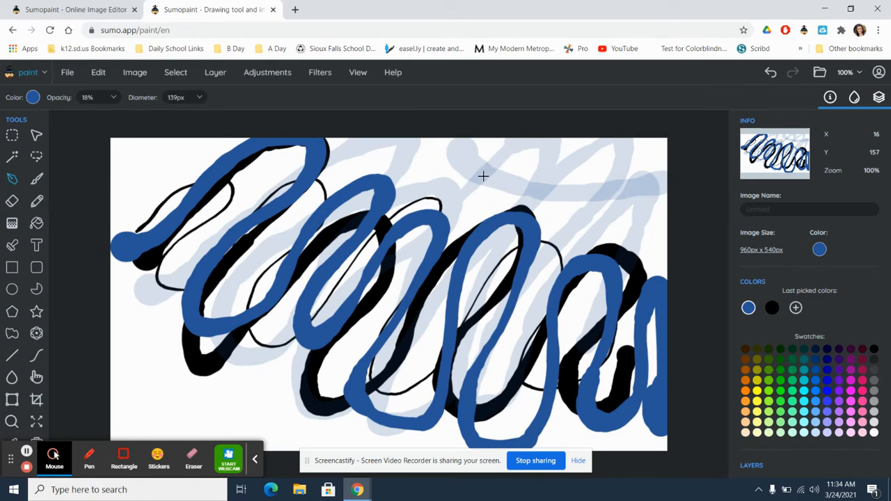
left_click_drag(484, 176, 493, 212)
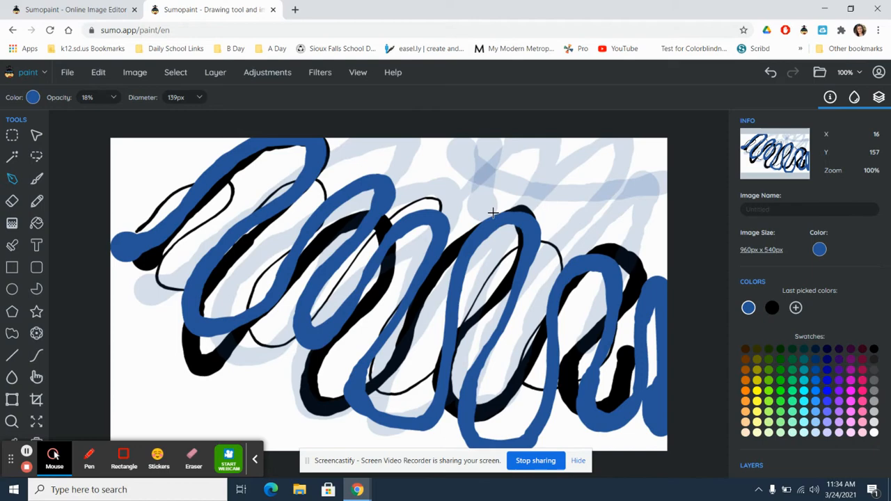
mouse_move(466, 168)
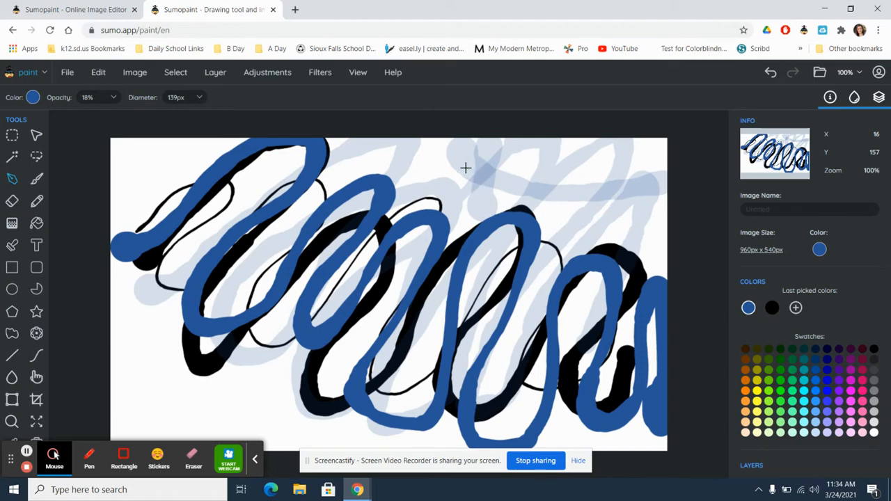
mouse_move(578, 200)
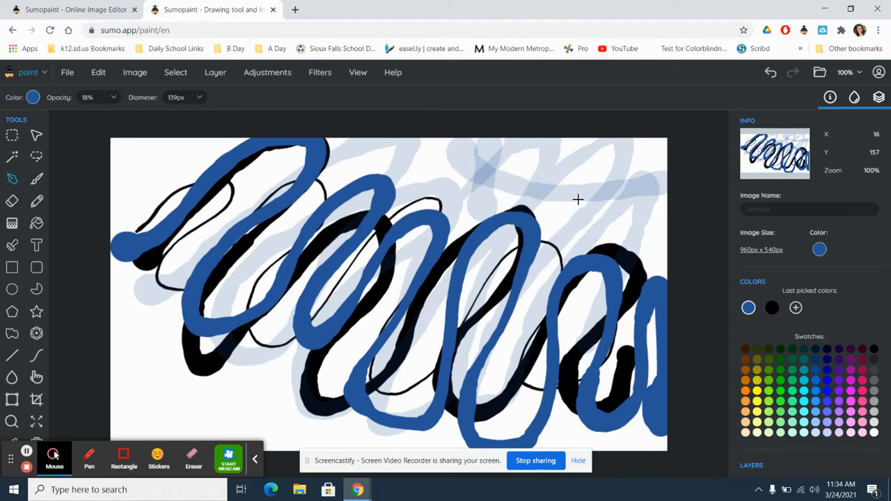
mouse_move(450, 181)
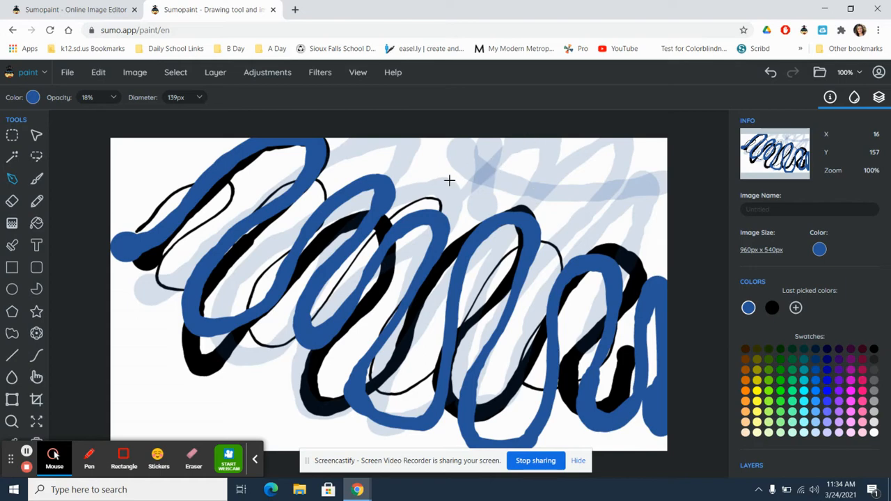
mouse_move(214, 279)
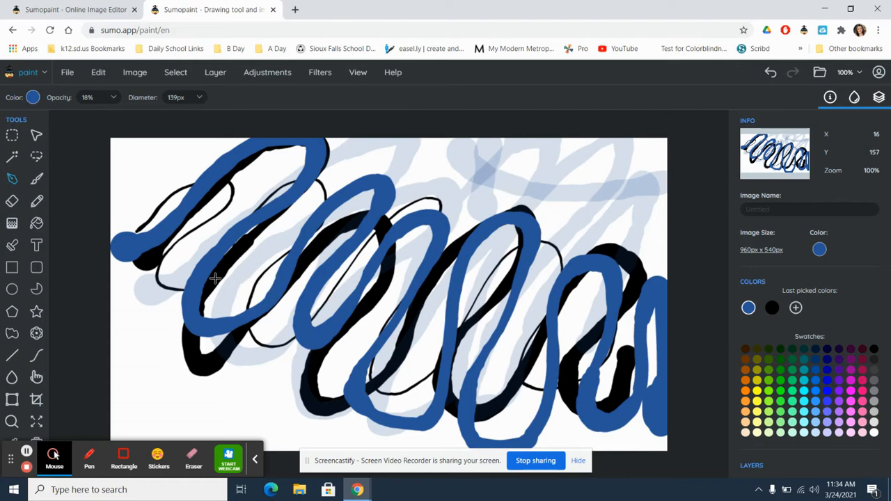
mouse_move(35, 179)
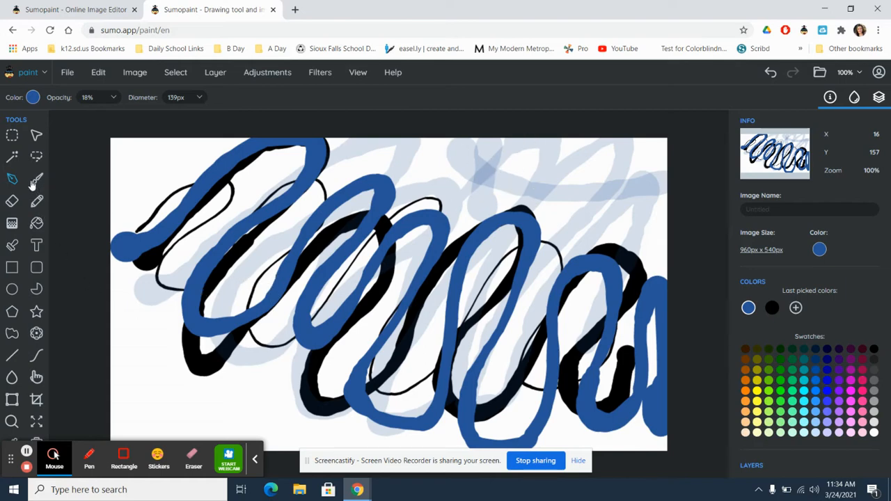
Step: Switch to the Brush tool, choose the snowflake shape, and set diameter to 133 px
left_click(35, 179)
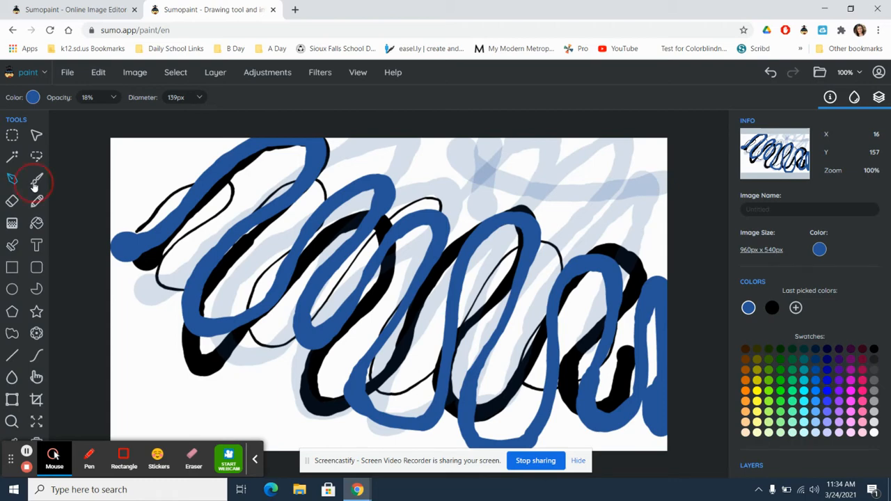
left_click(36, 179)
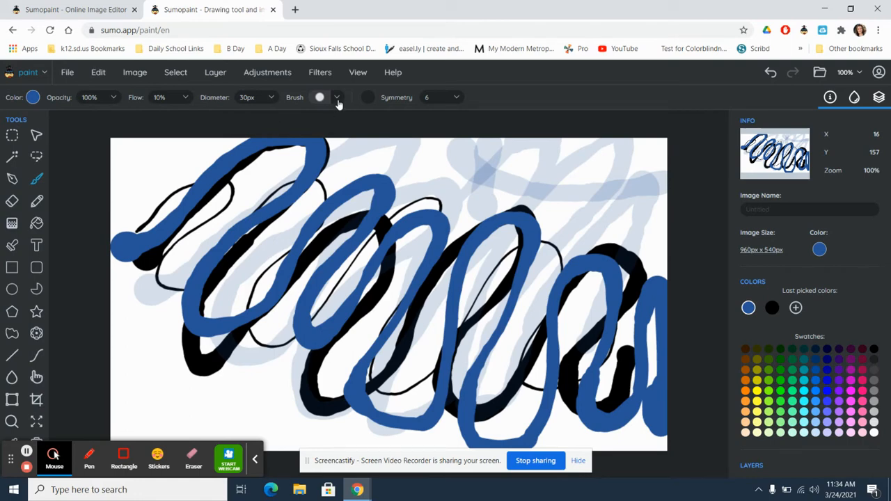
left_click(337, 97)
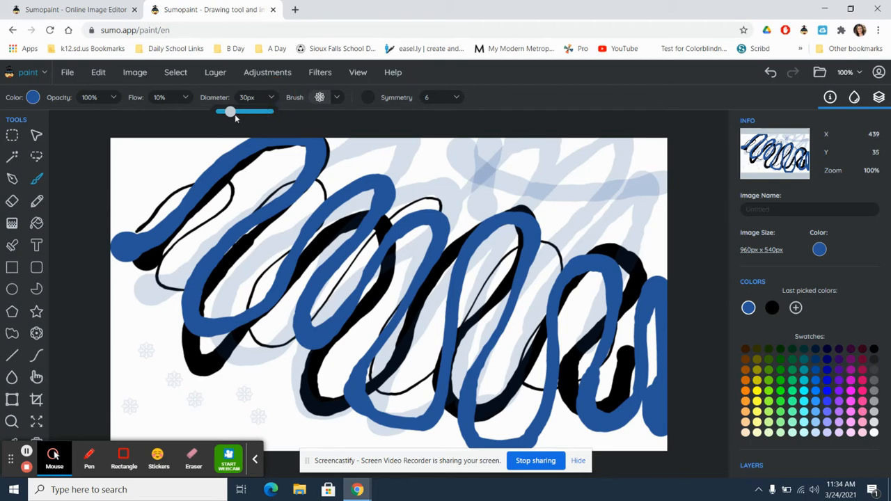
left_click_drag(230, 111, 263, 111)
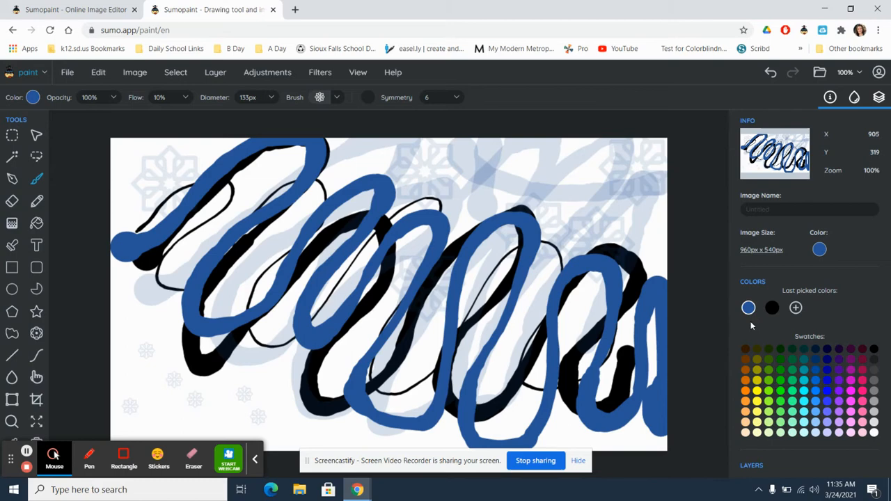
Step: Change the paint colour to purple (#8514A2)
left_click(33, 97)
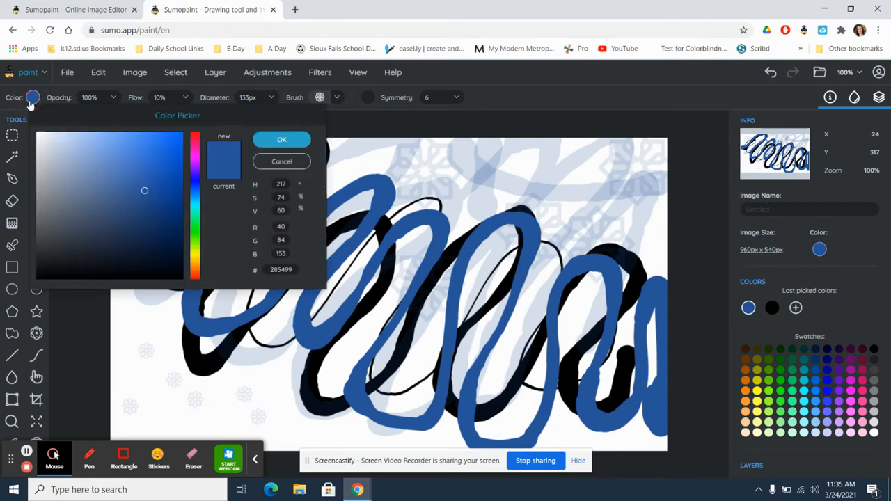
left_click(129, 149)
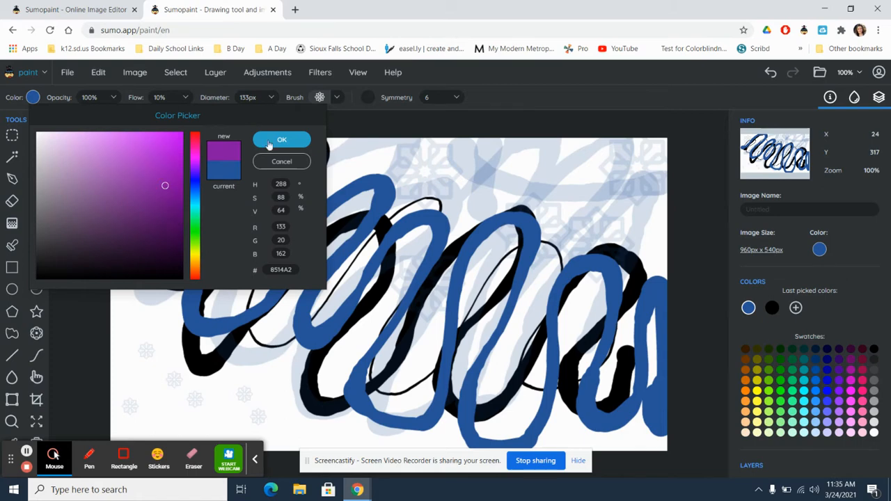
left_click(282, 139)
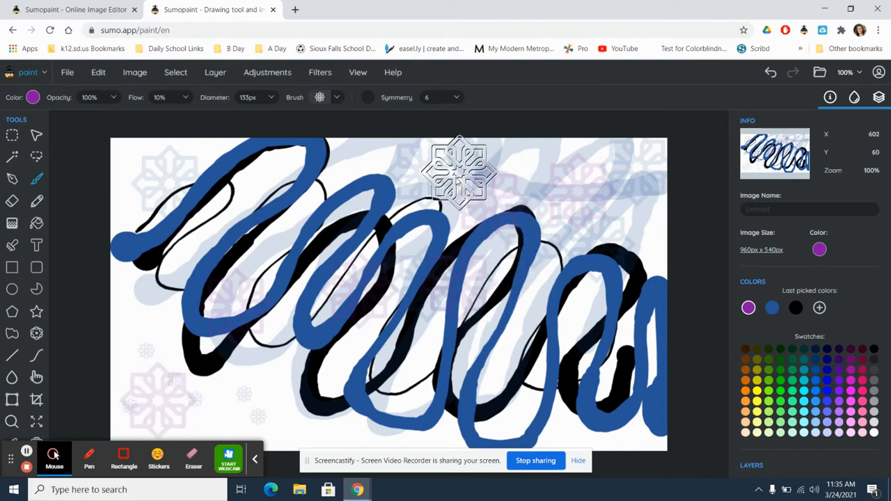
mouse_move(380, 184)
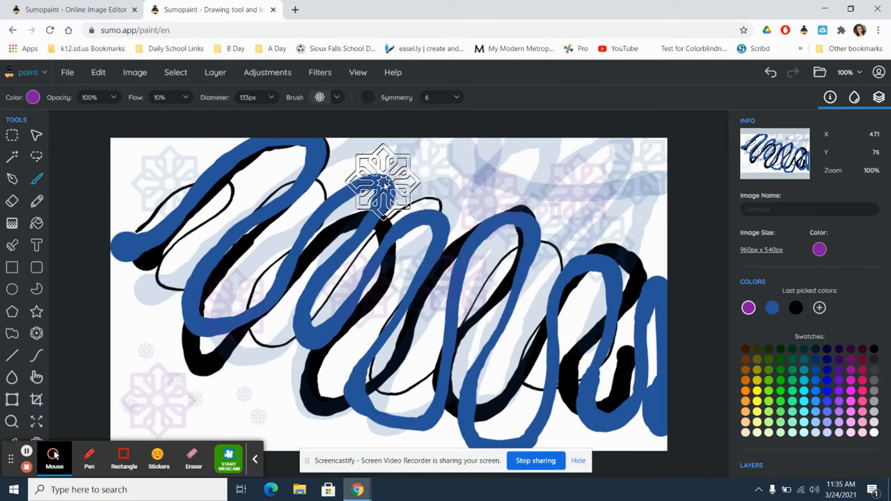
mouse_move(390, 278)
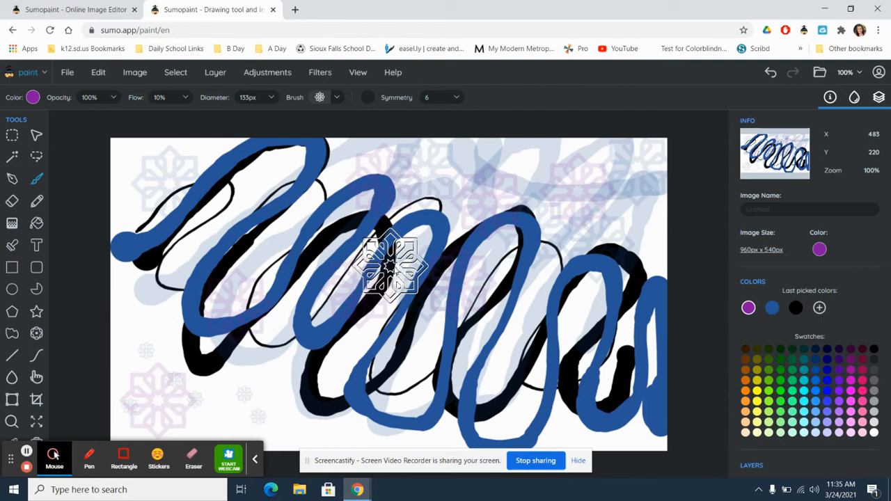
mouse_move(513, 222)
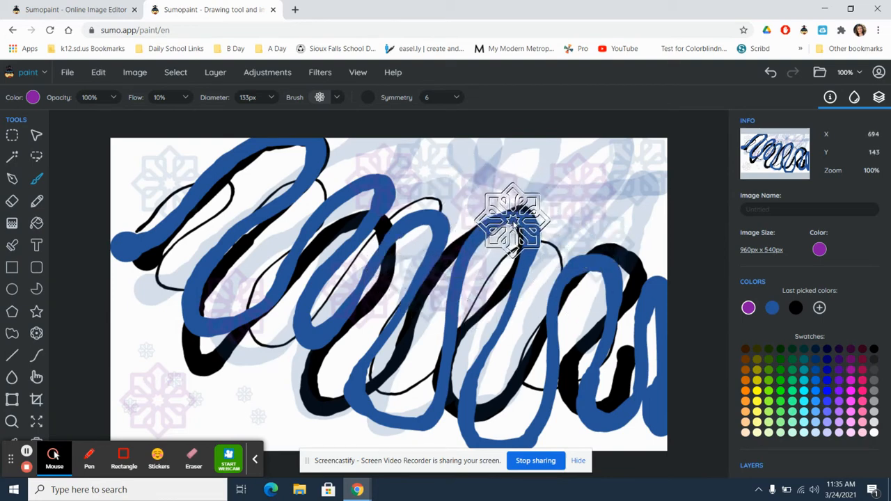
mouse_move(547, 244)
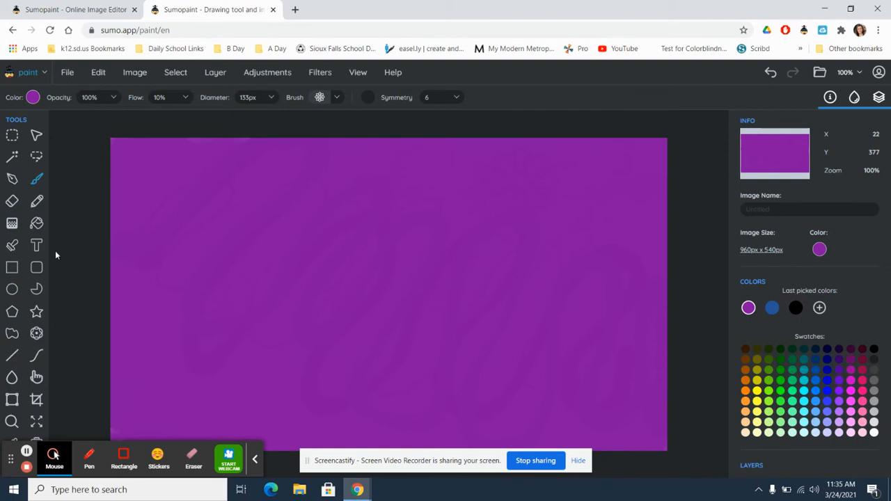
Step: Switch to the Gradient tool, change its shape type, and open the gradient presets
left_click(36, 202)
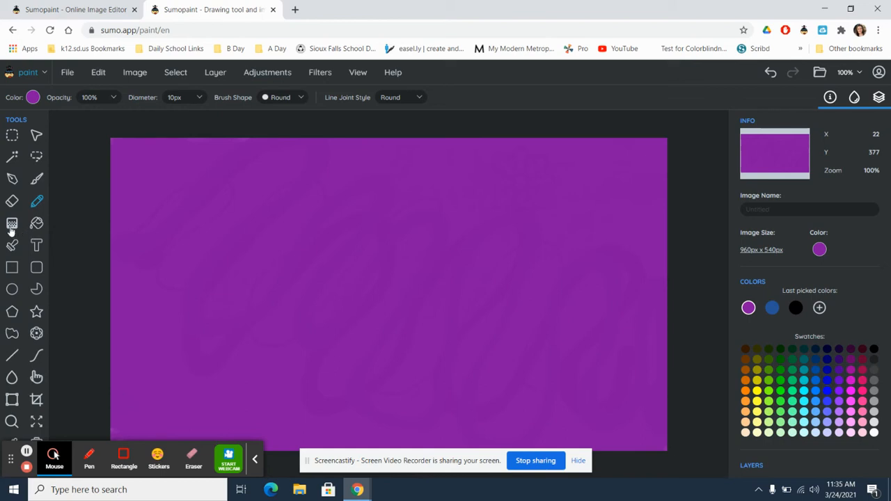
left_click(11, 223)
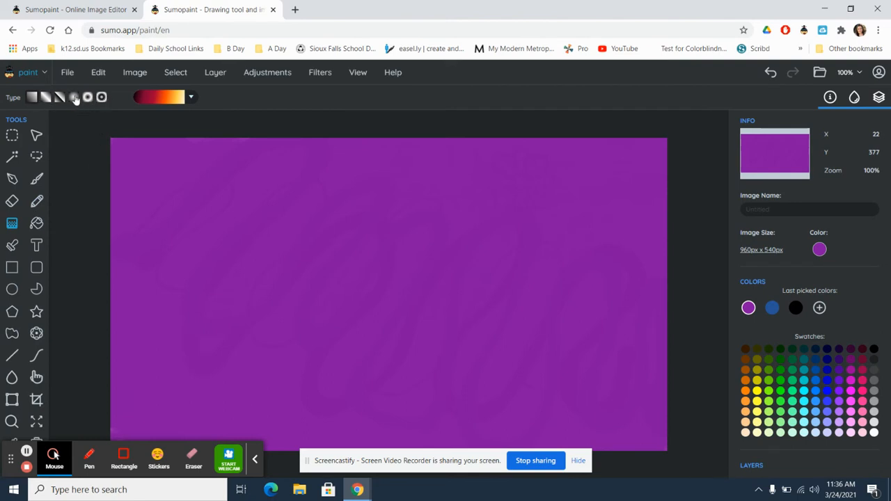
left_click(190, 97)
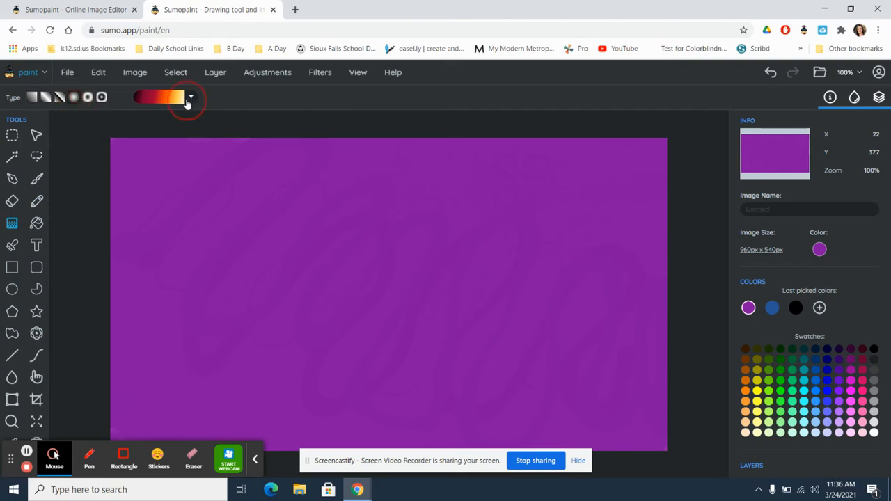
left_click(189, 98)
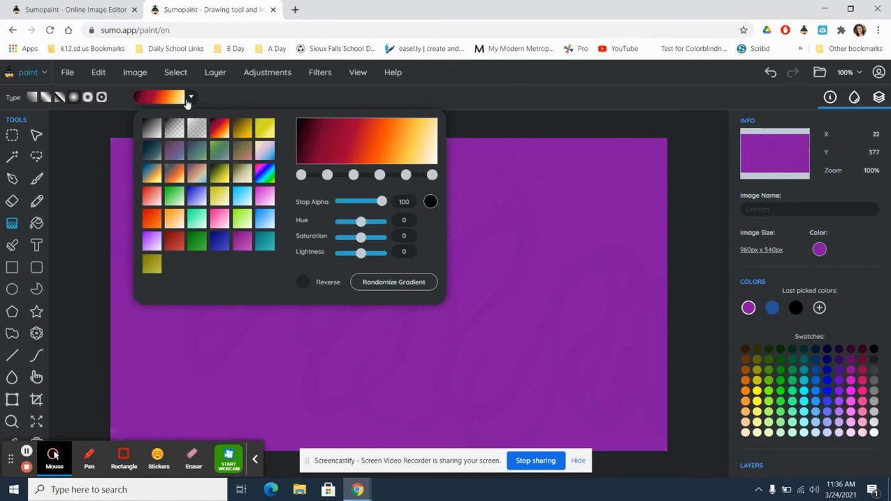
mouse_move(205, 154)
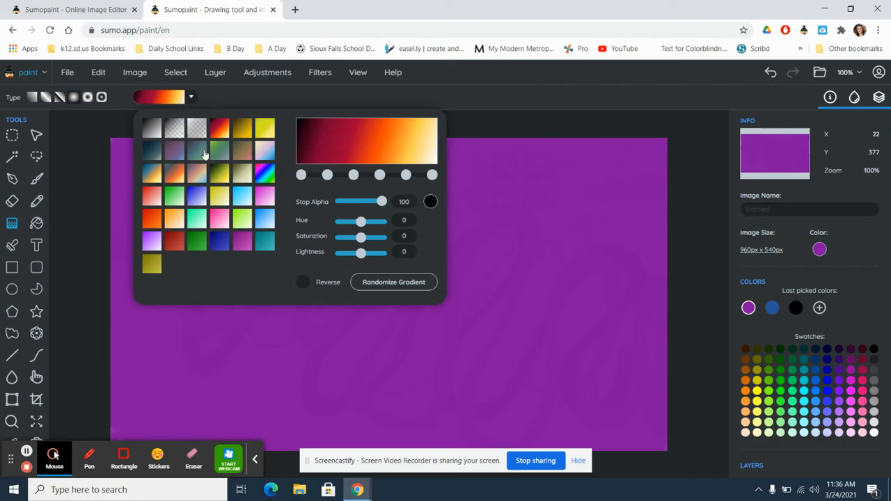
mouse_move(185, 254)
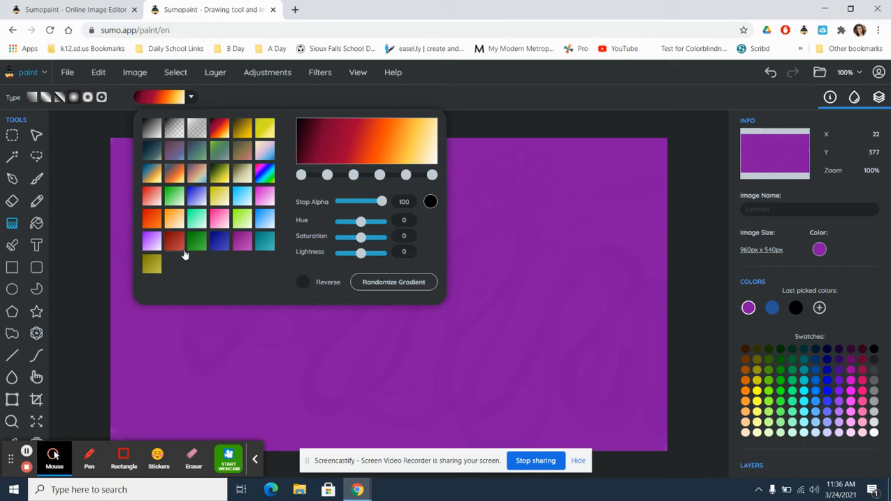
Step: Try the green preset, return to red-orange, and recolour one colour stop
left_click(173, 197)
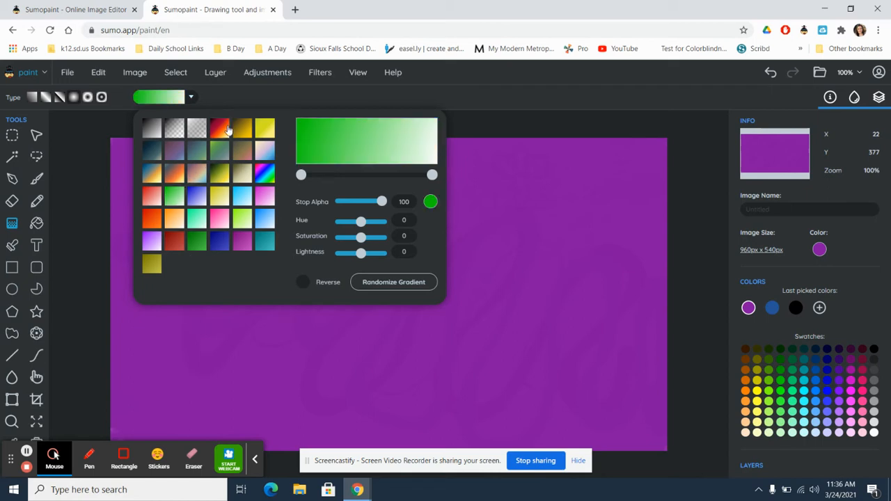
left_click(219, 127)
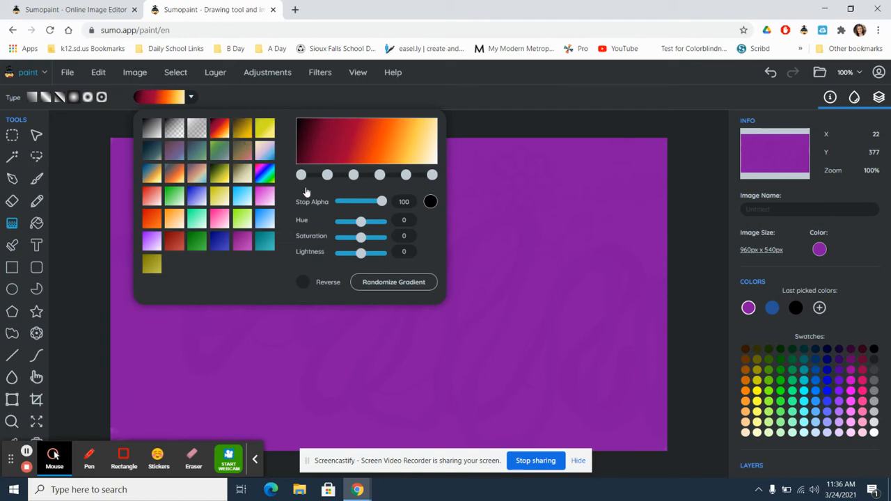
left_click(327, 175)
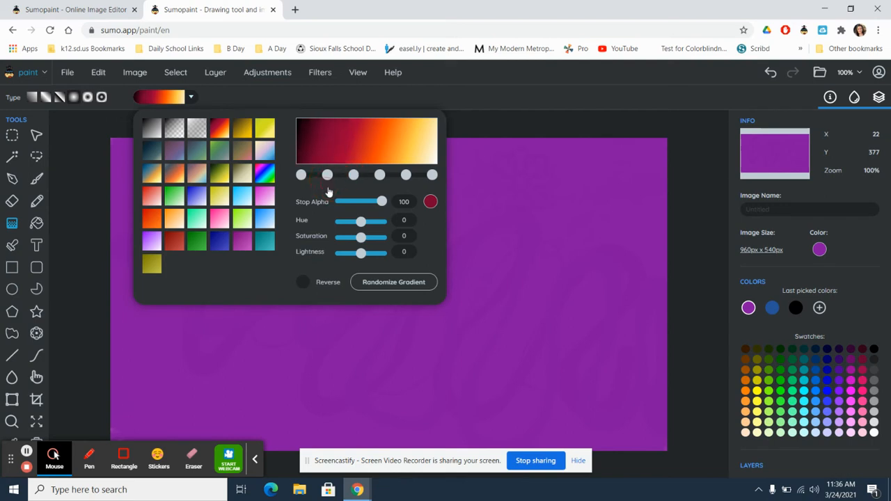
left_click(301, 174)
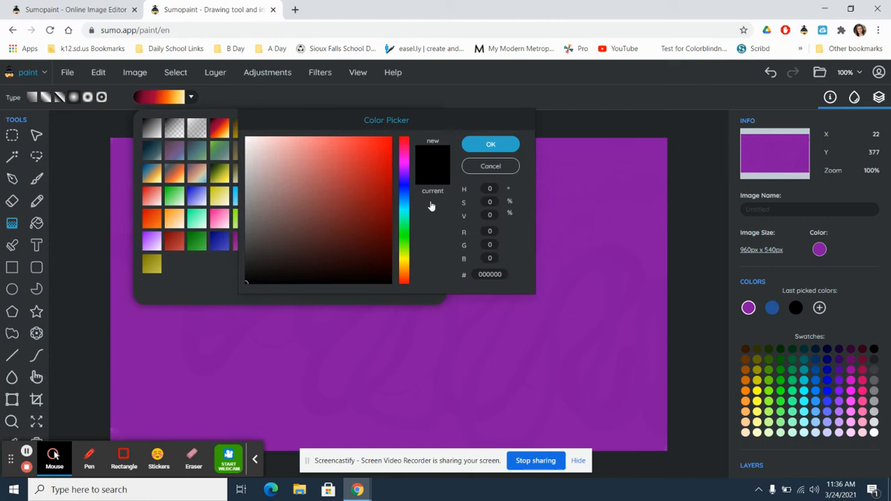
Step: Make one gradient stop yellow, then reposition and recolour another stop
left_click(404, 261)
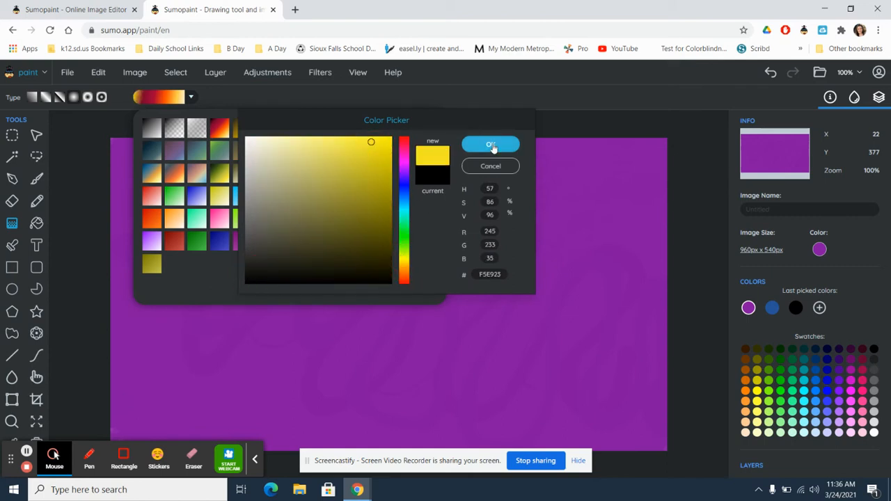
left_click(490, 144)
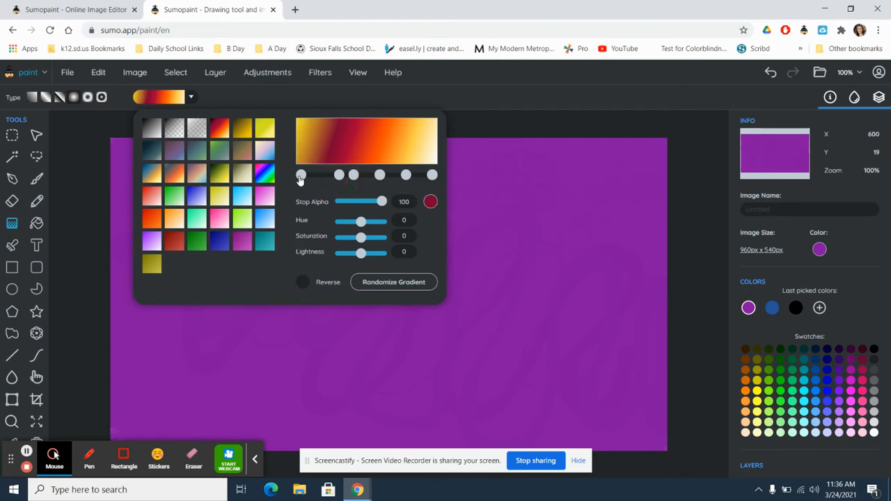
left_click(343, 175)
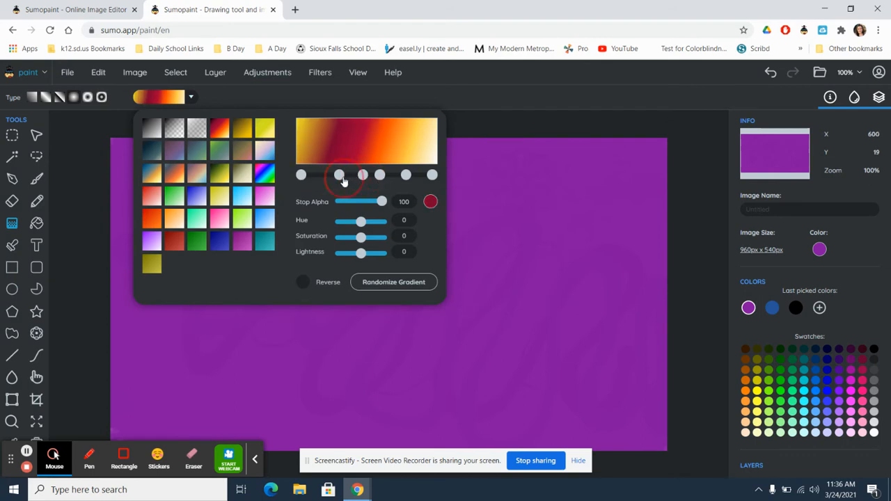
left_click_drag(339, 175, 372, 175)
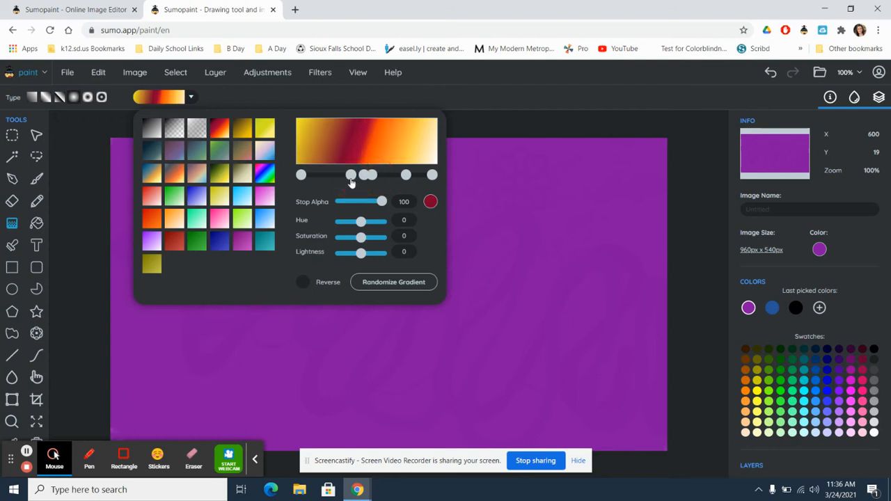
left_click(430, 201)
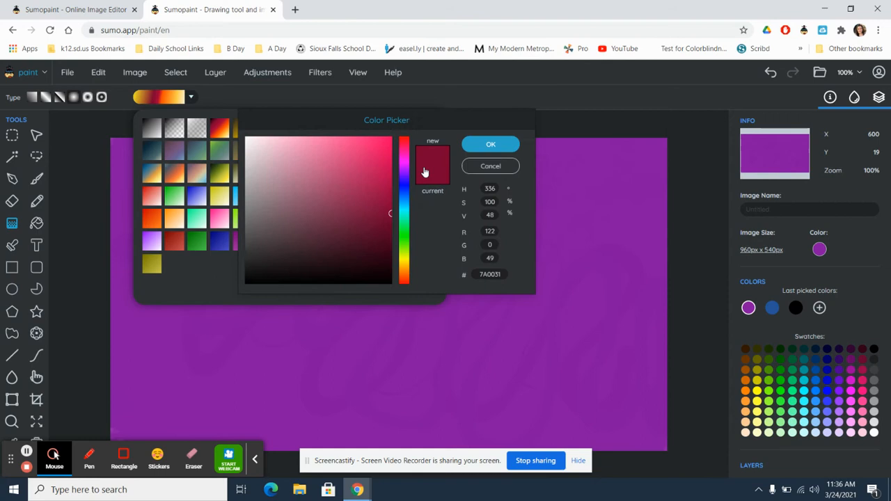
left_click(386, 165)
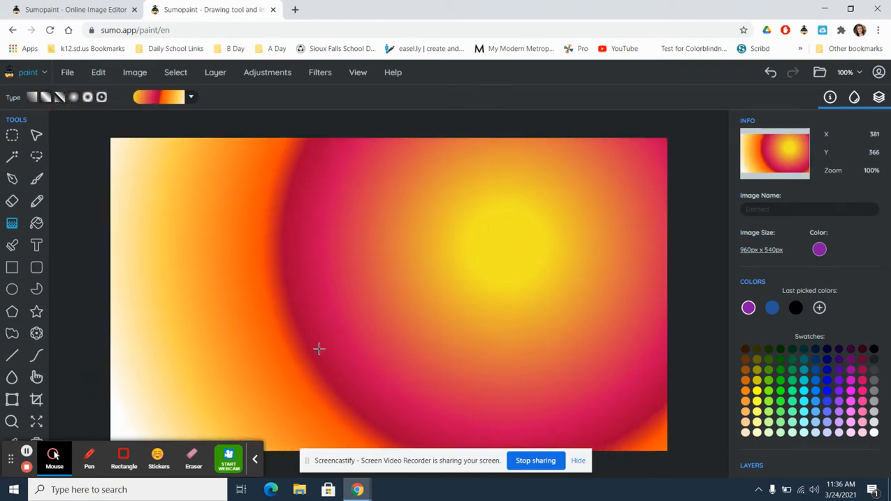
Step: Drag the gradient horizontally, then diagonally across the canvas, and select the Text tool
left_click_drag(320, 349, 516, 279)
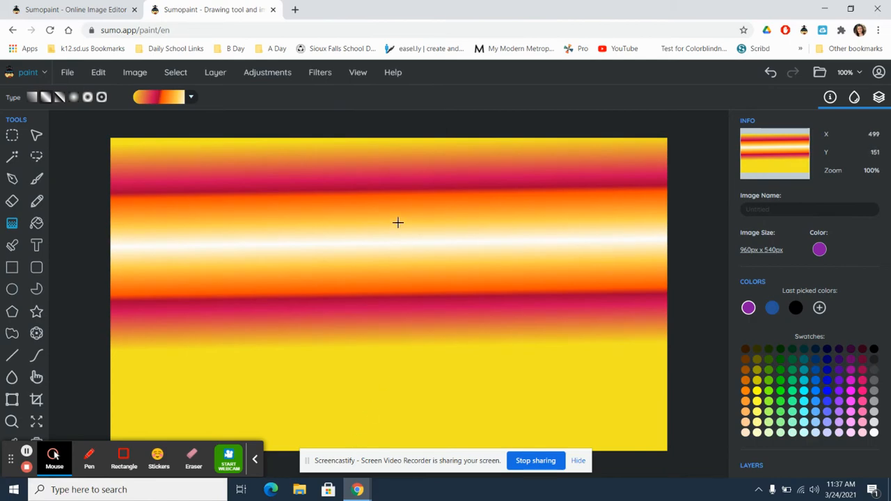
left_click_drag(399, 223, 134, 293)
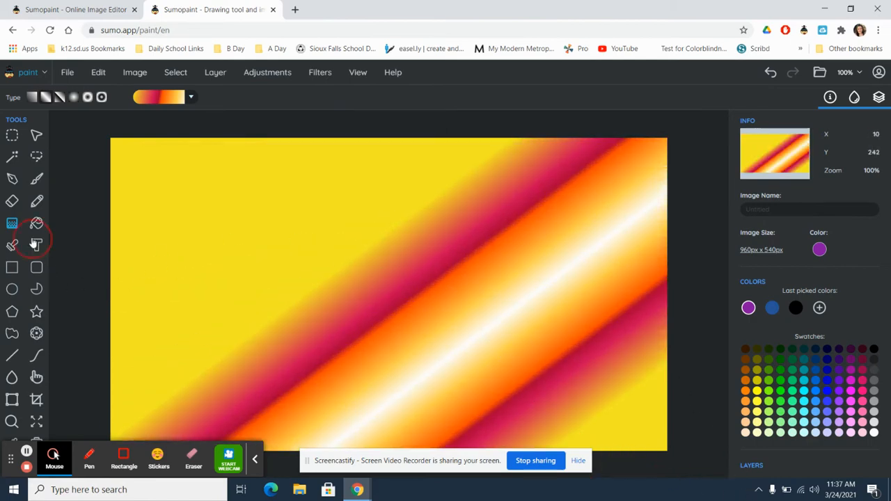
left_click(36, 245)
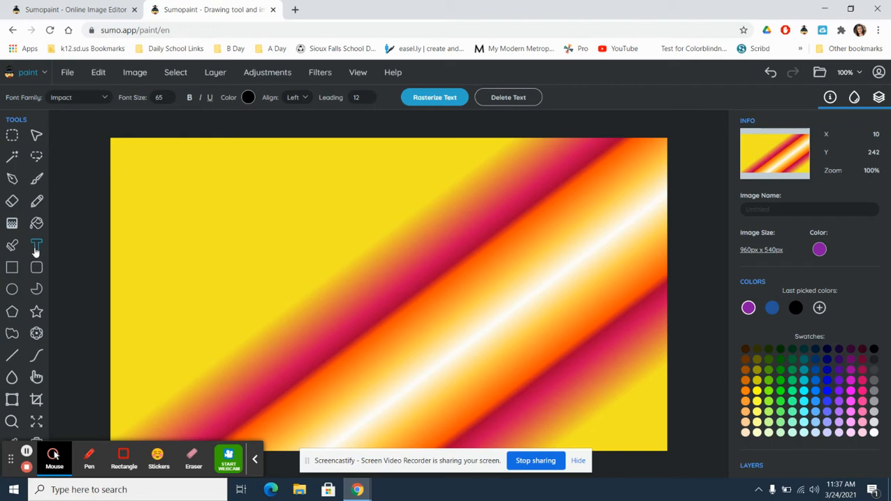
mouse_move(23, 306)
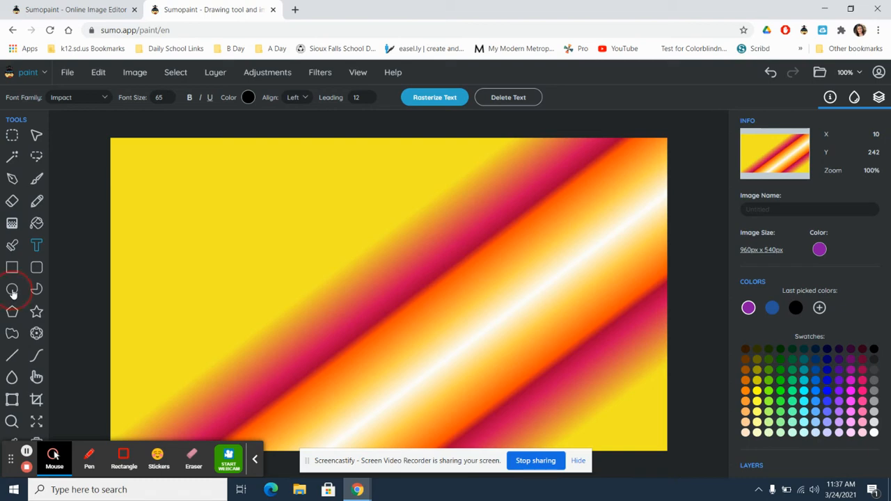
Step: Draw a large black circle with a 36 px purple outline, then set outline width to 8 px
left_click(13, 290)
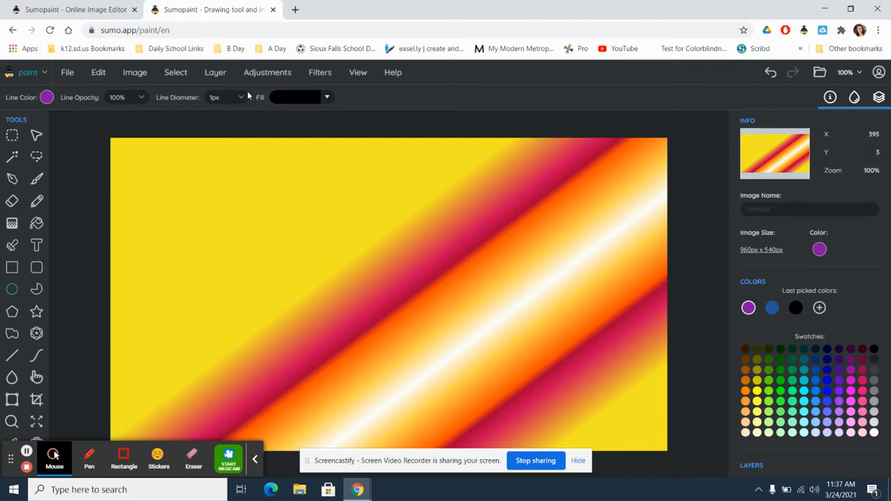
left_click(240, 97)
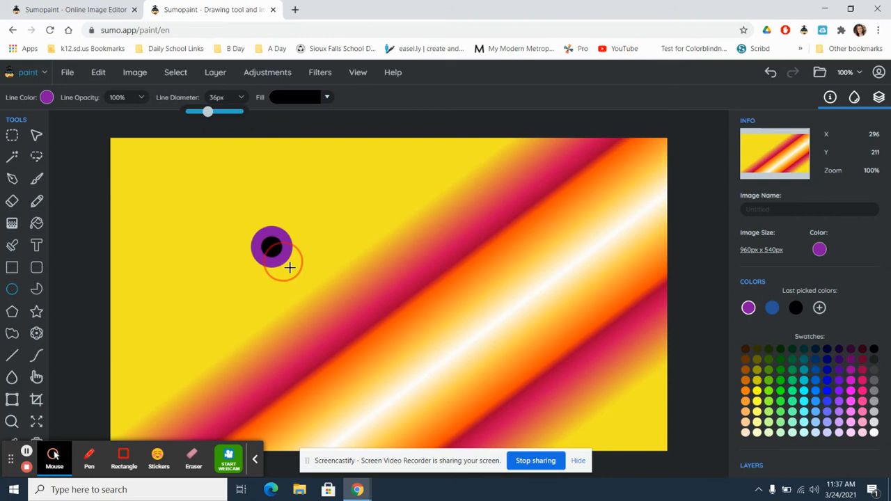
left_click_drag(271, 247, 369, 298)
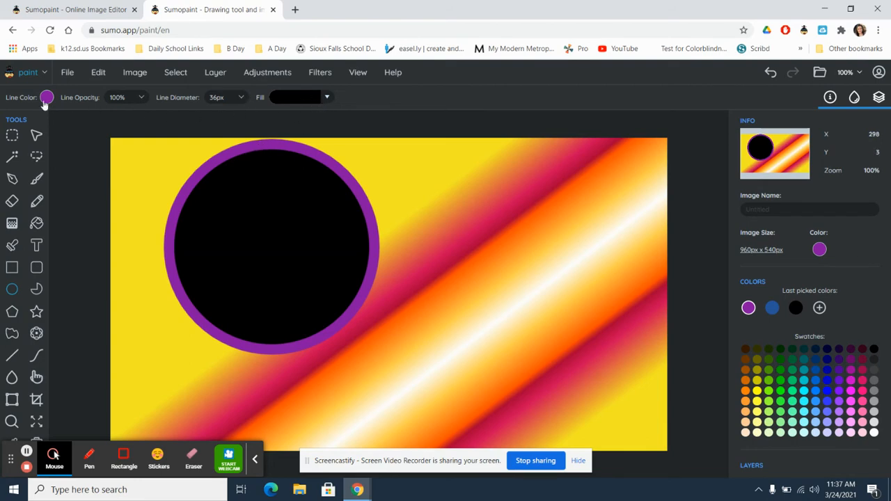
mouse_move(219, 103)
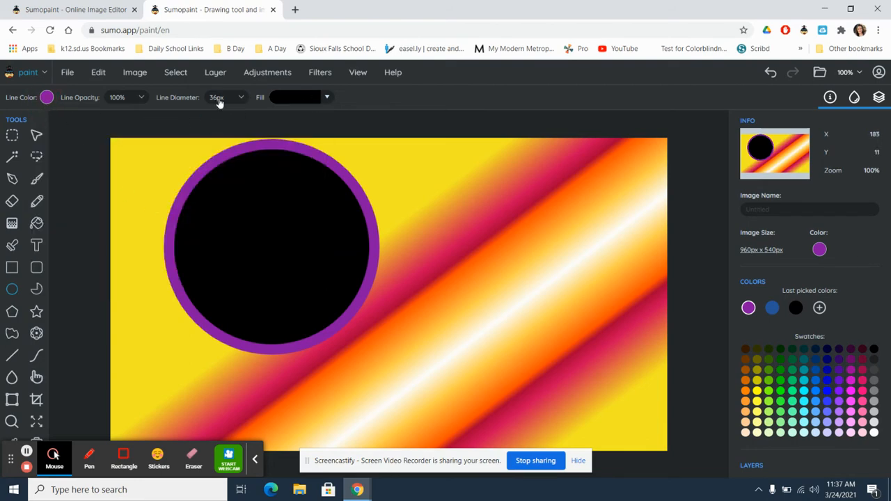
left_click(240, 96)
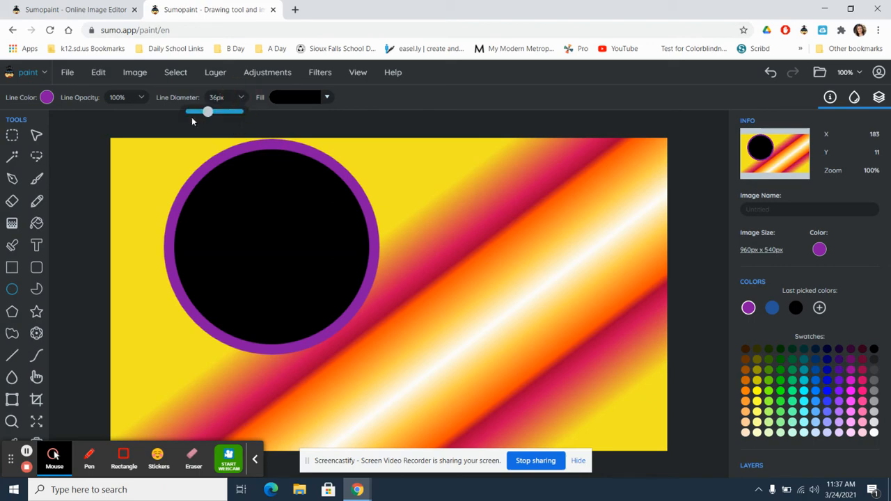
left_click_drag(207, 112, 195, 112)
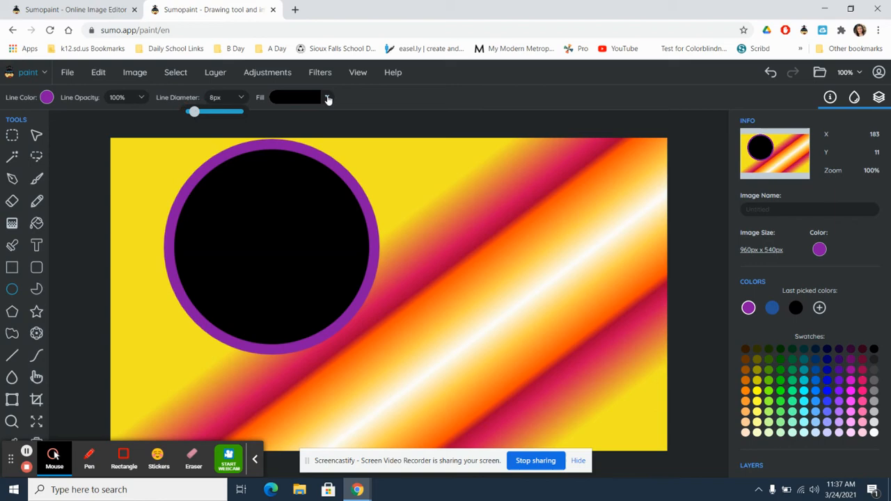
Step: Set the shape fill to solid white after briefly trying a radial gradient fill
left_click(326, 96)
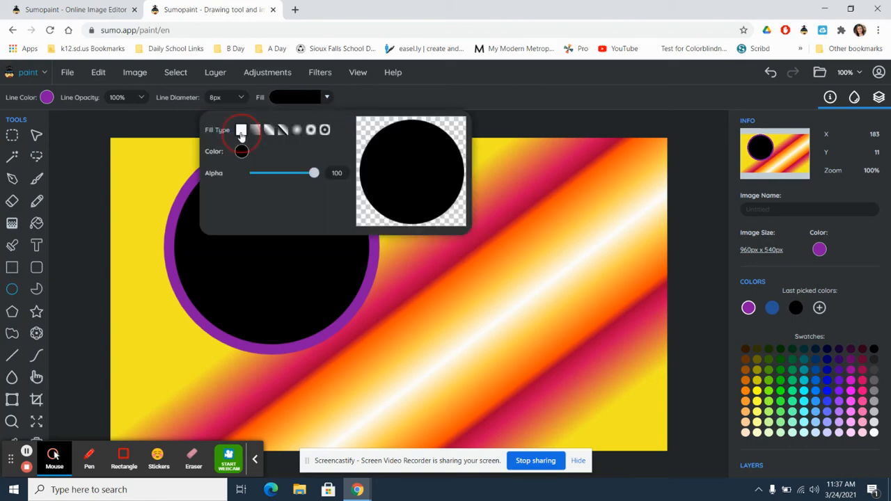
left_click(241, 151)
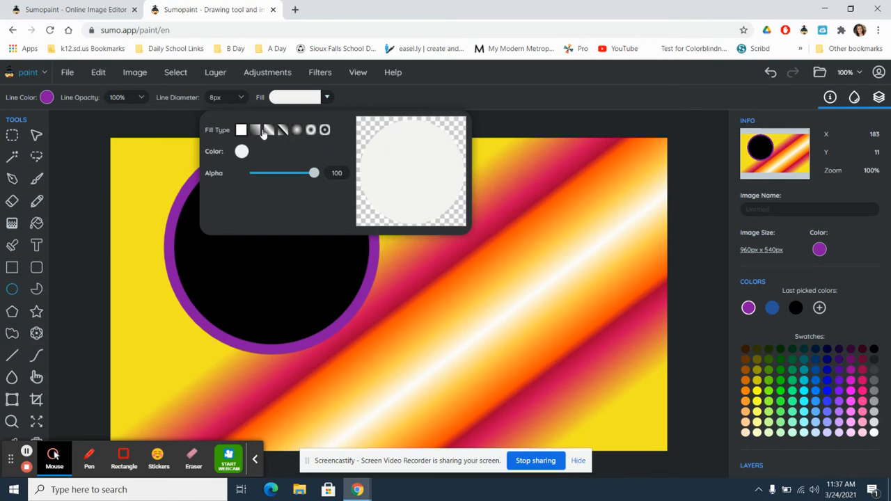
left_click(311, 129)
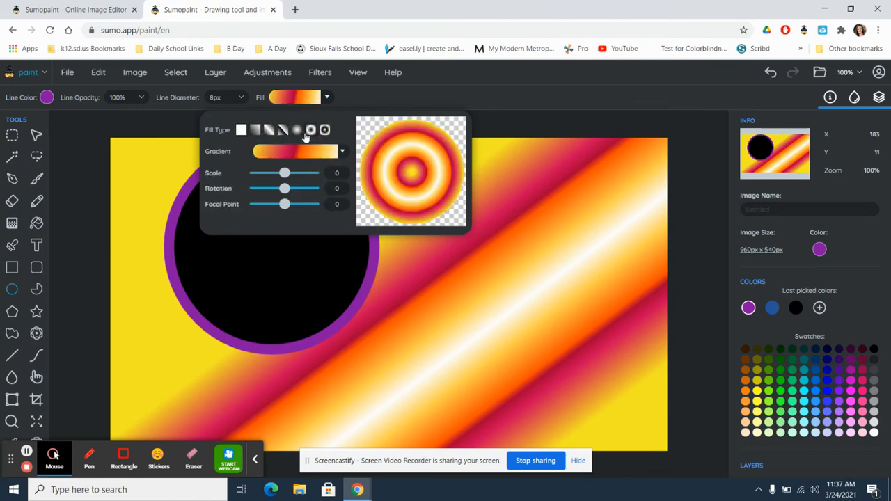
left_click(241, 130)
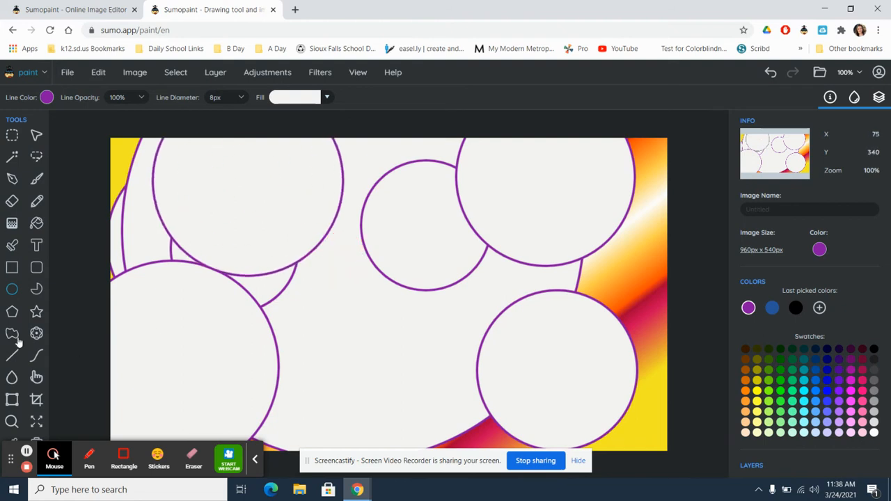
Step: Select the Paint Bucket tool and choose a light purple fill colour
left_click(37, 223)
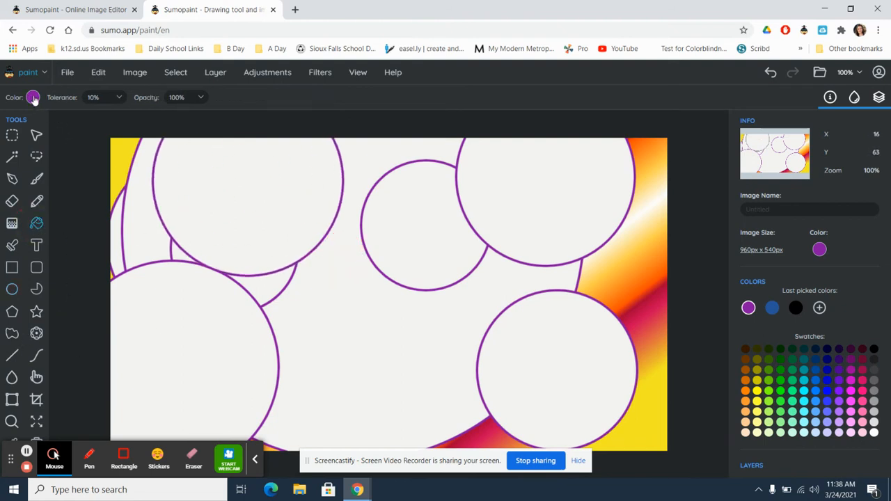
left_click(32, 97)
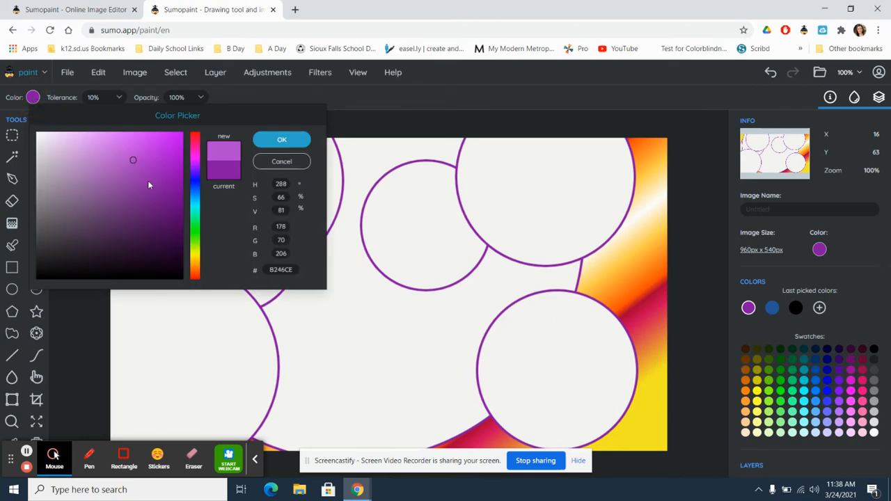
left_click(281, 140)
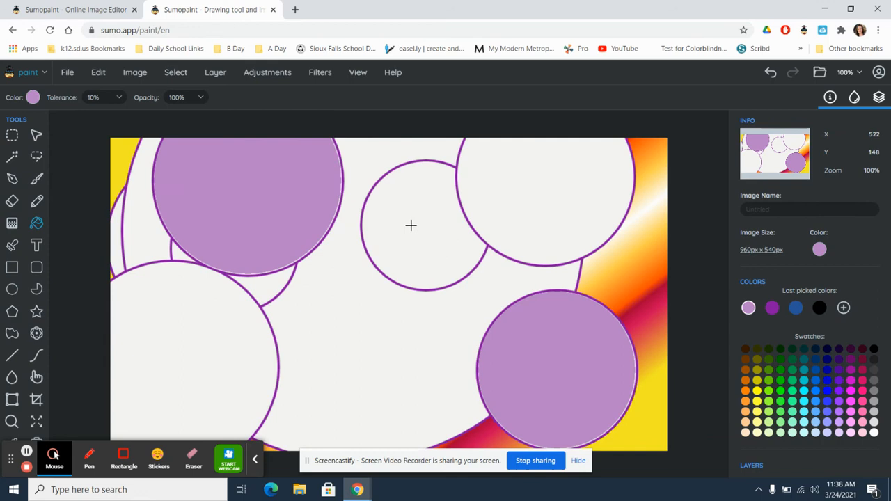
mouse_move(654, 341)
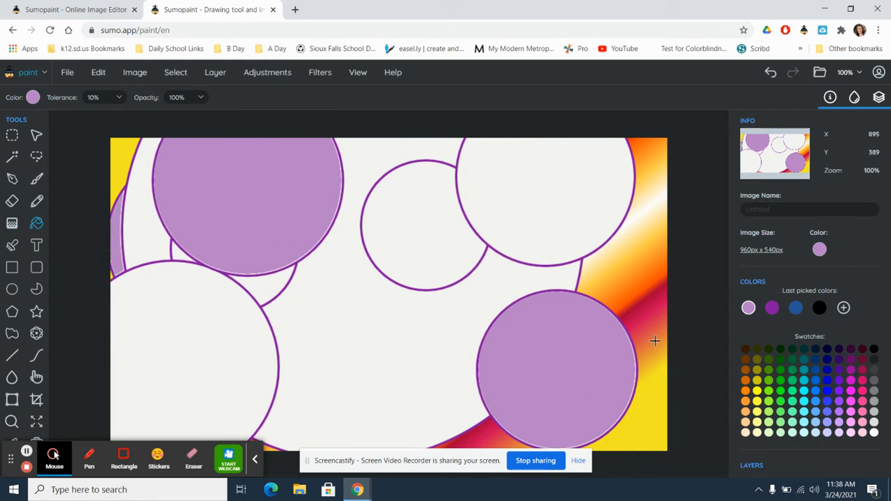
mouse_move(650, 300)
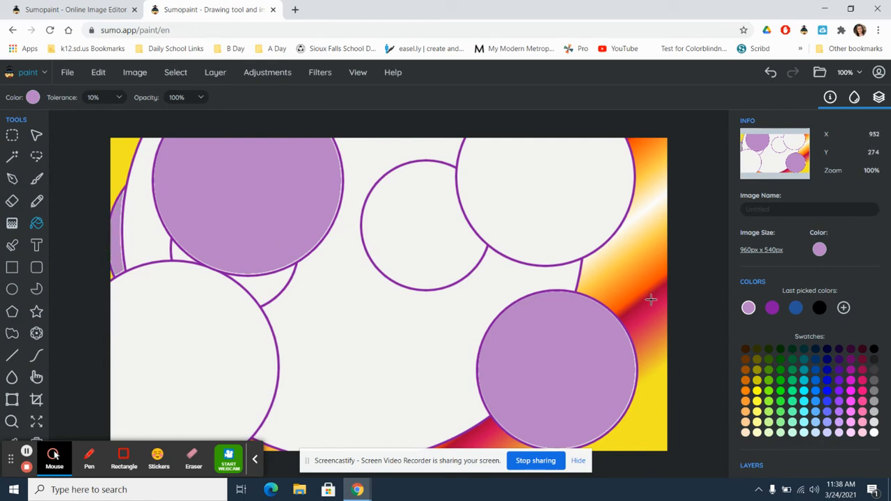
mouse_move(658, 385)
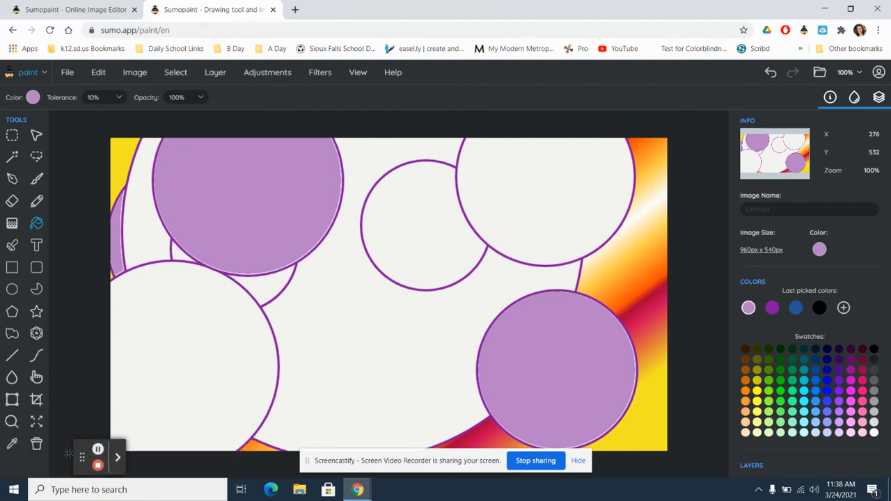
mouse_move(617, 395)
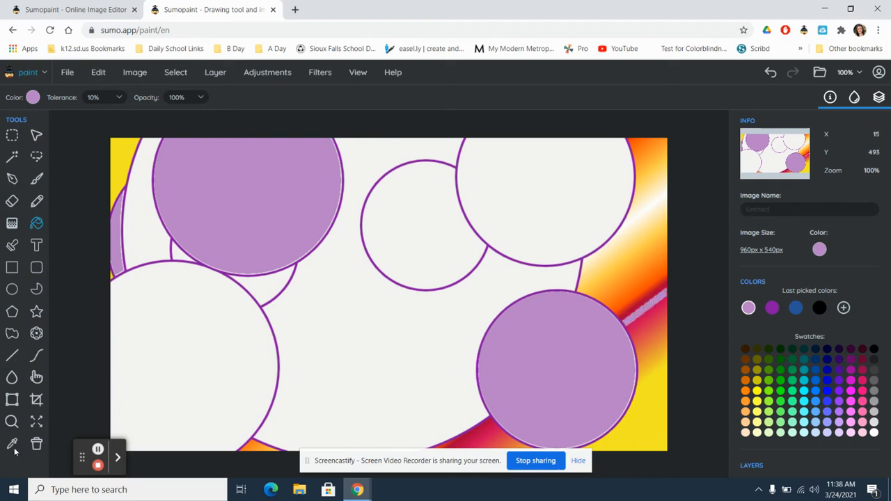
mouse_move(734, 347)
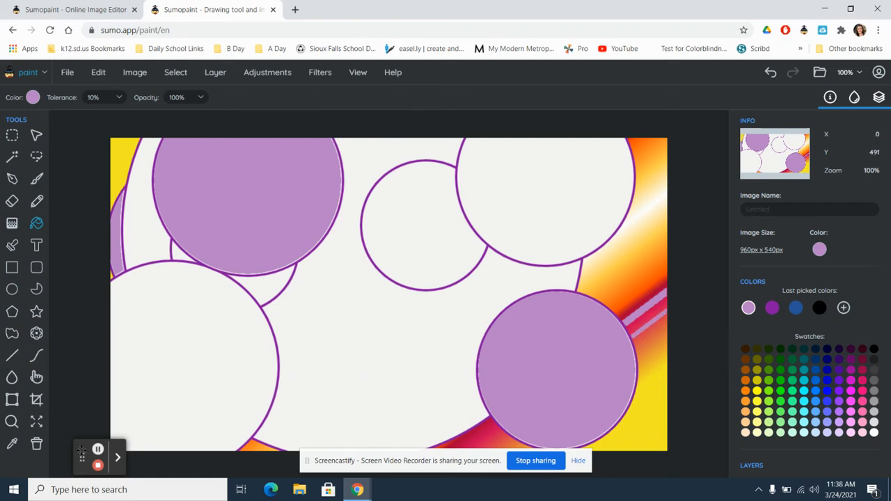
mouse_move(254, 445)
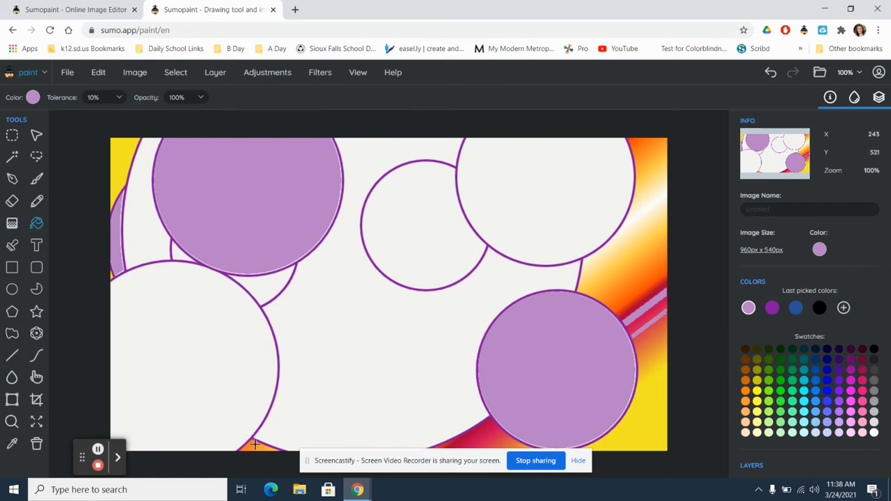
mouse_move(614, 277)
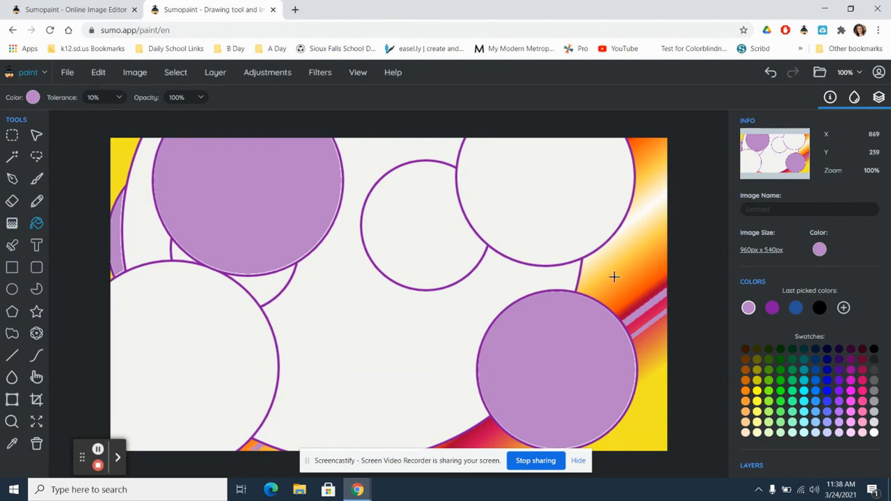
mouse_move(359, 324)
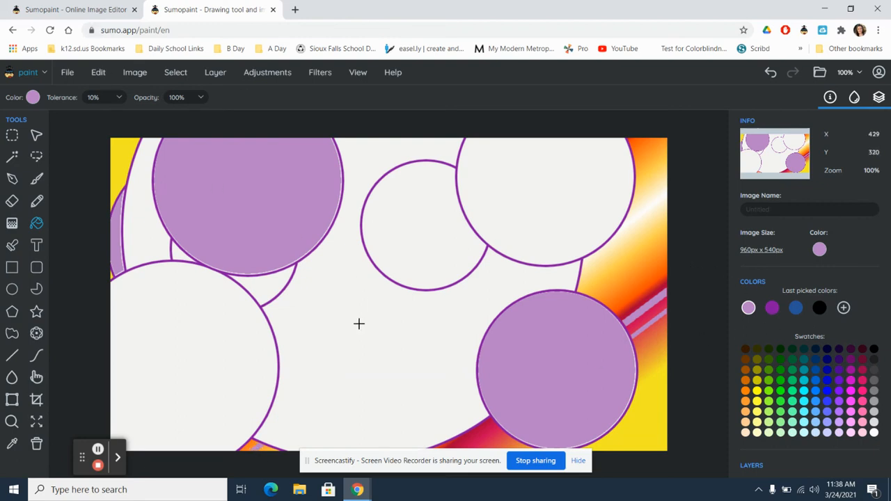
mouse_move(401, 315)
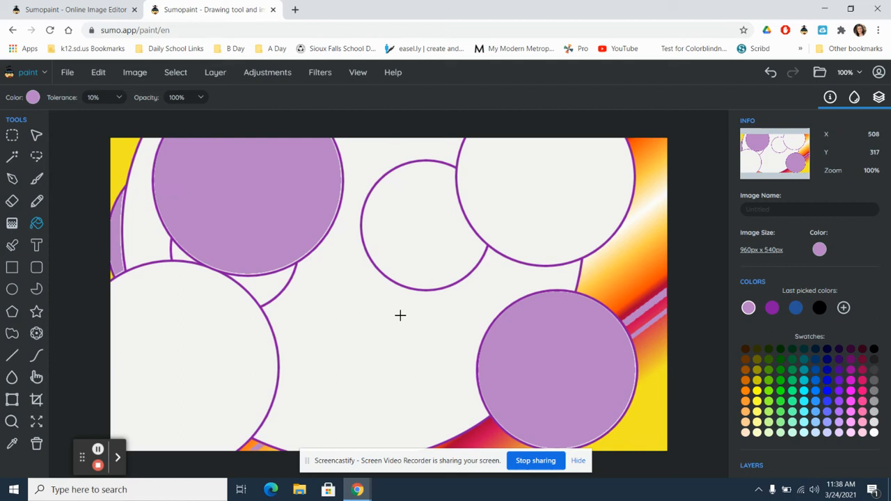
Step: Undo the most recent light purple fills from the Edit menu
left_click(99, 71)
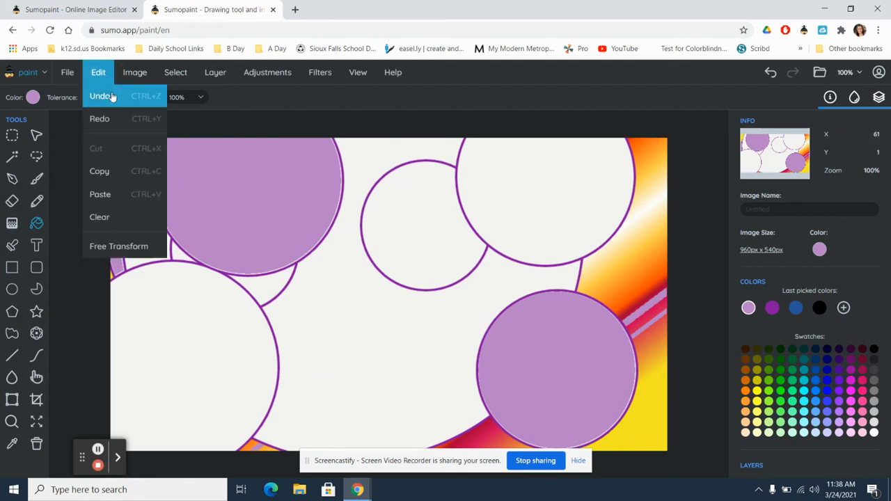
left_click(103, 96)
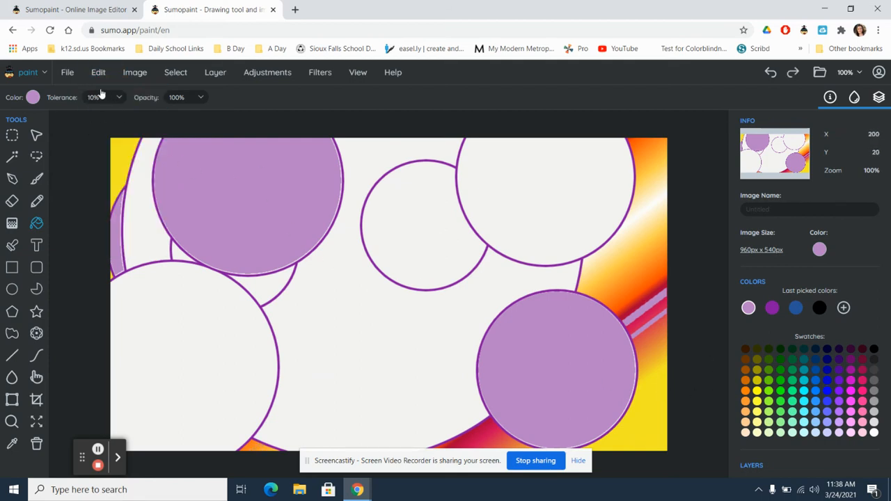
left_click(99, 72)
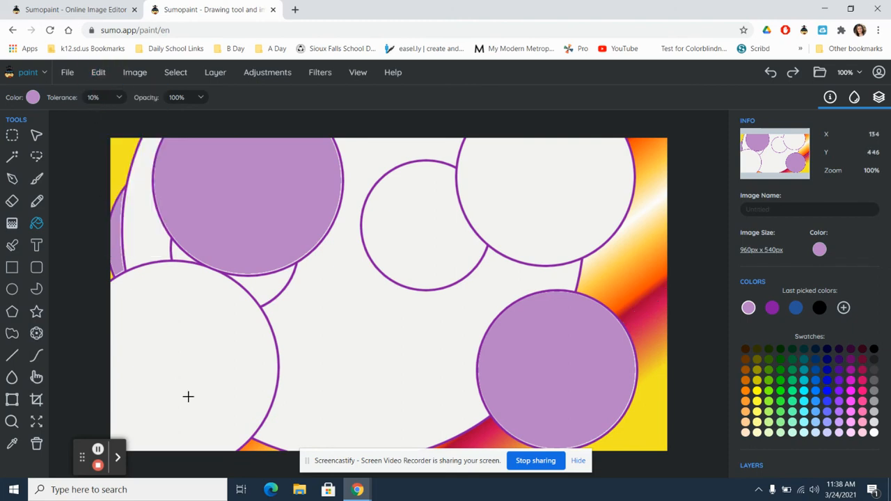
mouse_move(77, 218)
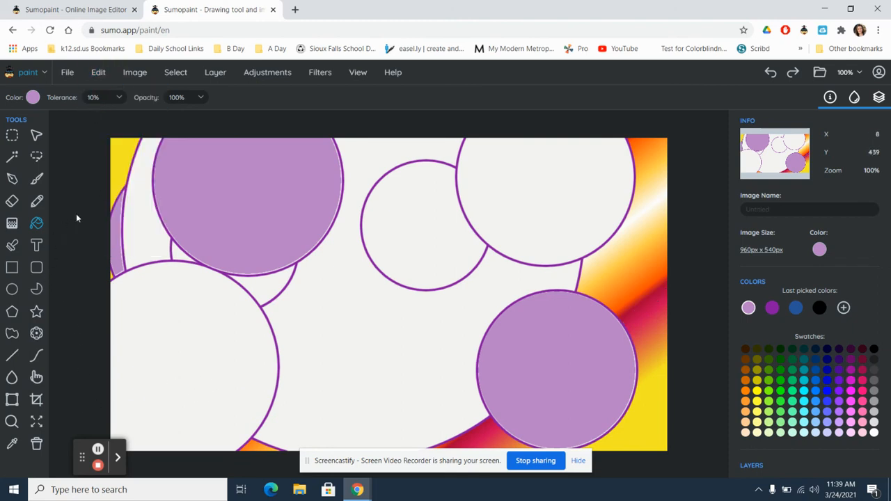
Step: Stamp a lacy star pattern over the white circles with the pattern stamp
left_click(12, 200)
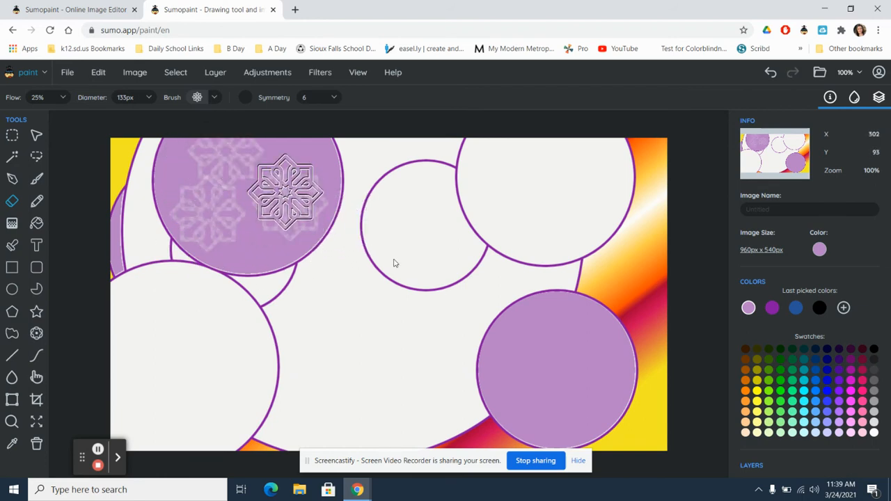
left_click(591, 222)
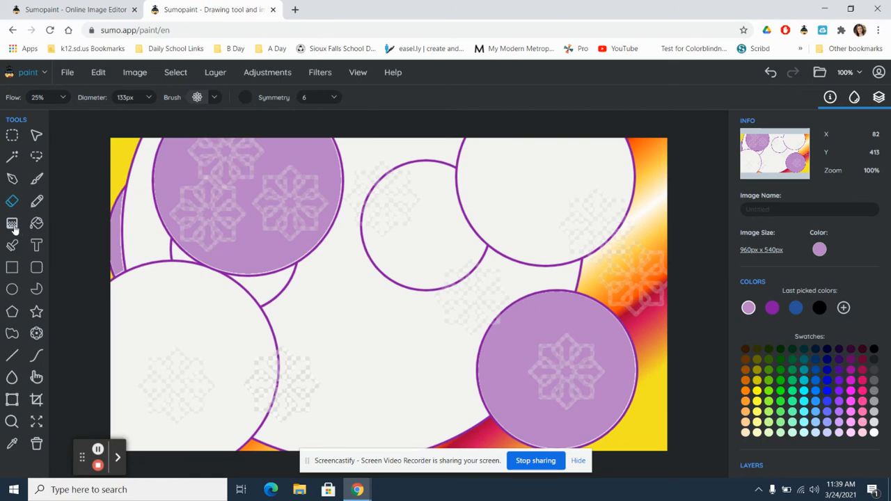
left_click(12, 223)
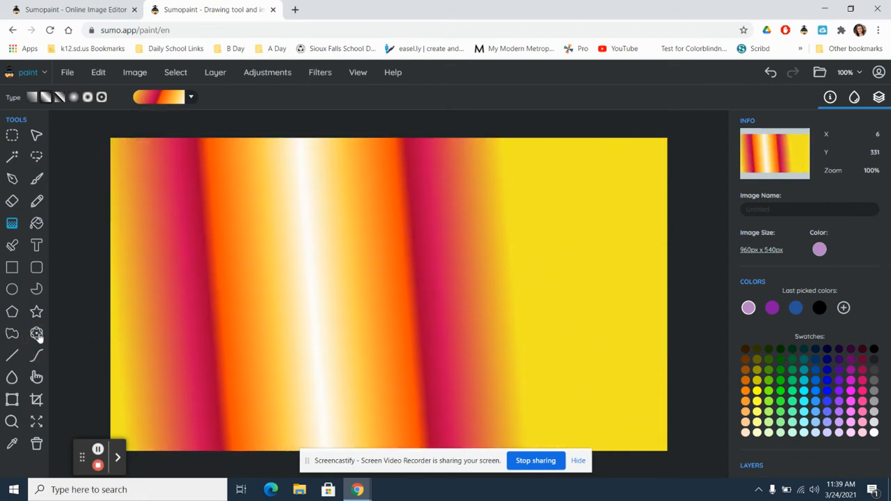
Step: Select the Symmetry tool with brighter purple #C54DE5 and start a stroke at the centre
left_click(36, 334)
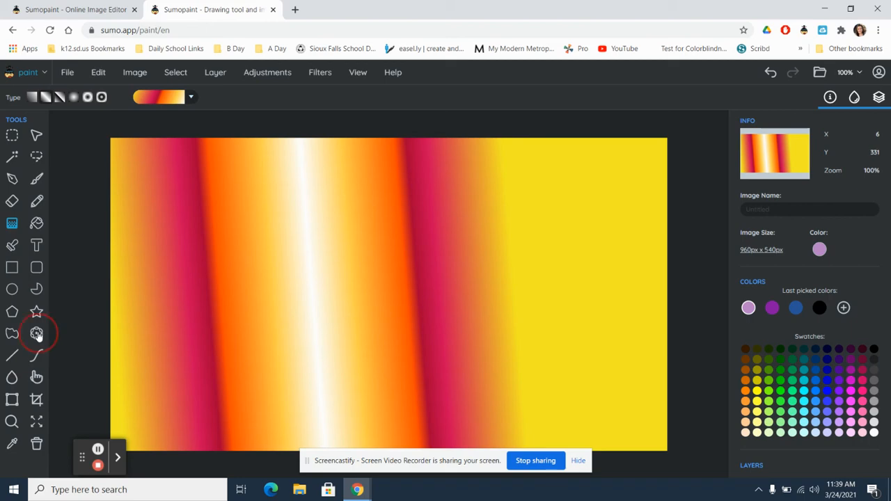
left_click(36, 333)
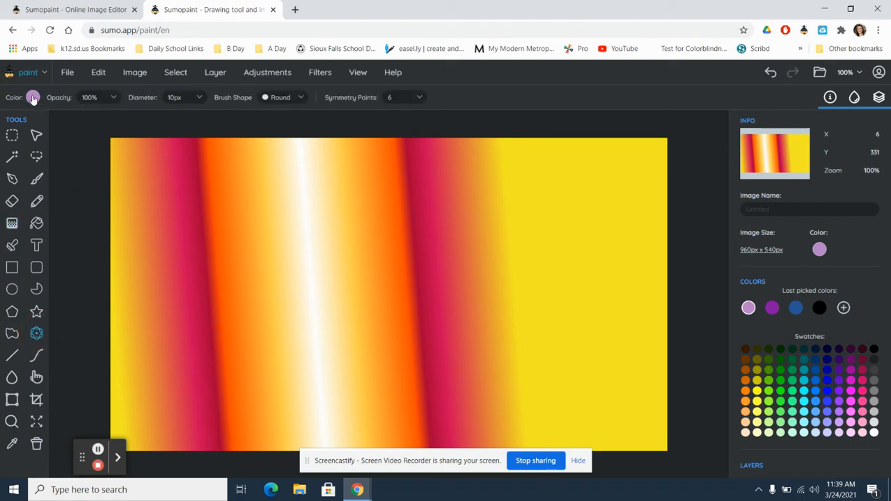
left_click(32, 96)
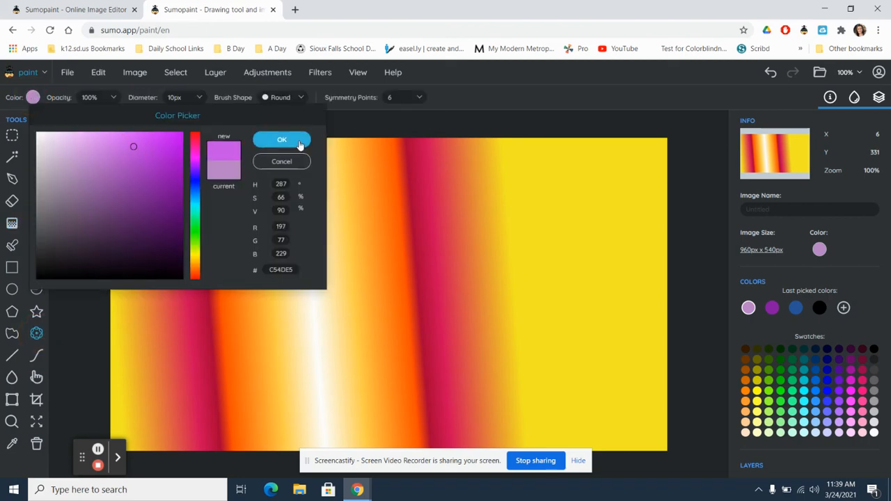
left_click(281, 139)
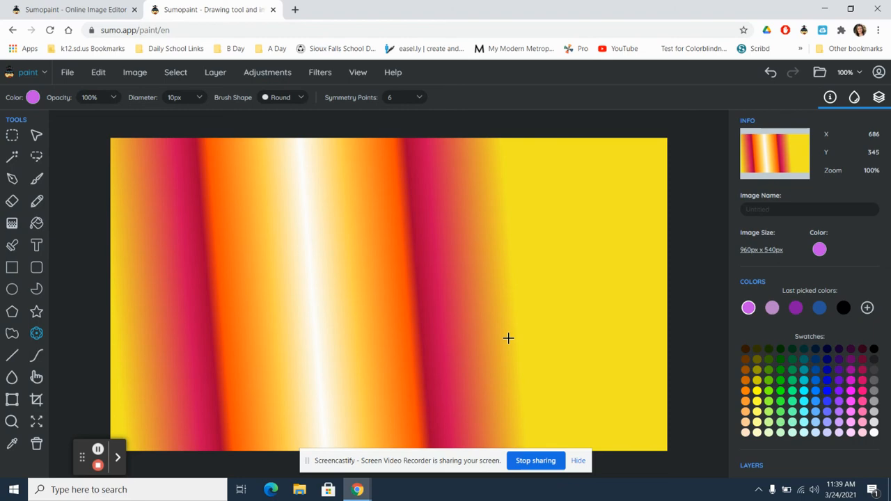
mouse_move(421, 118)
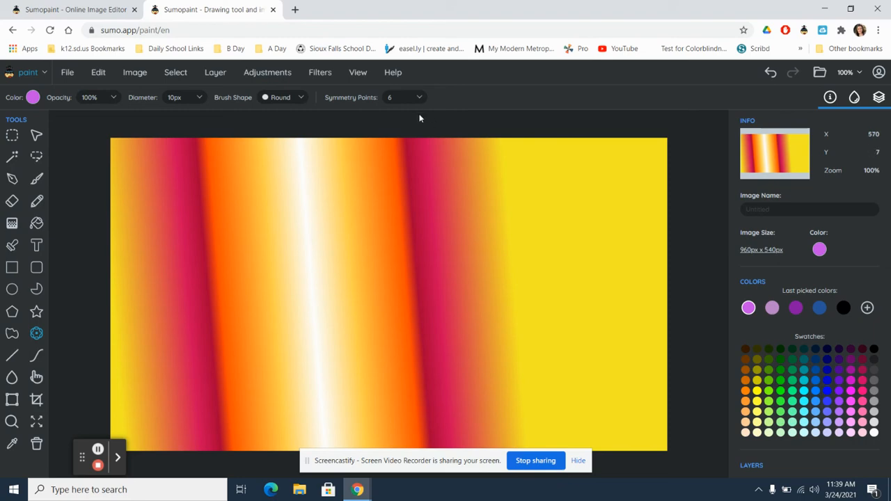
left_click(383, 284)
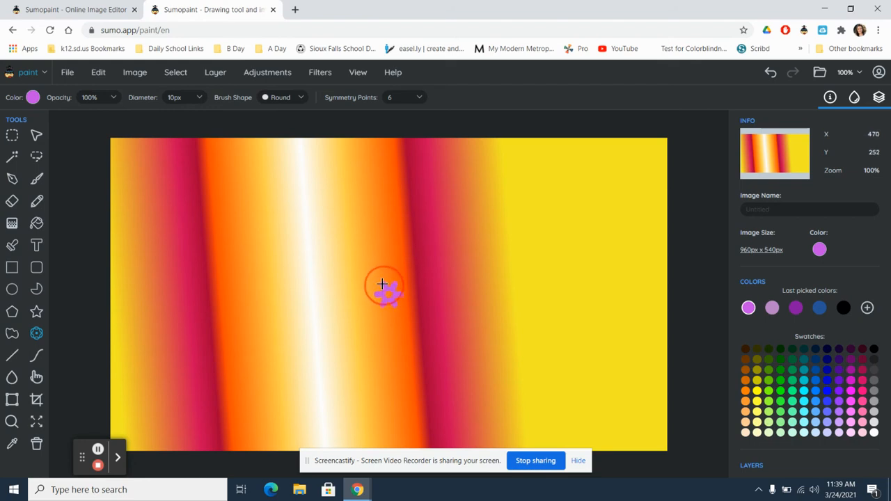
Step: Drag wavy 10 px purple strokes from the centre out to the canvas edges
left_click_drag(382, 285, 253, 279)
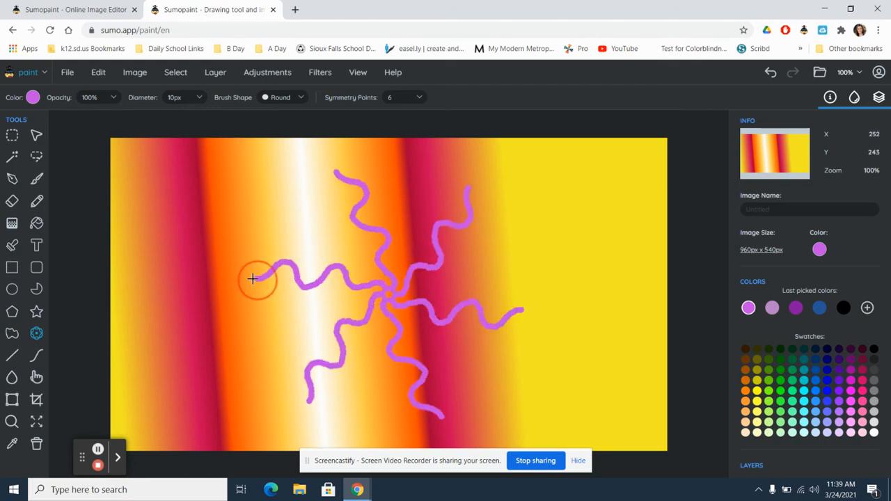
left_click_drag(253, 280, 150, 251)
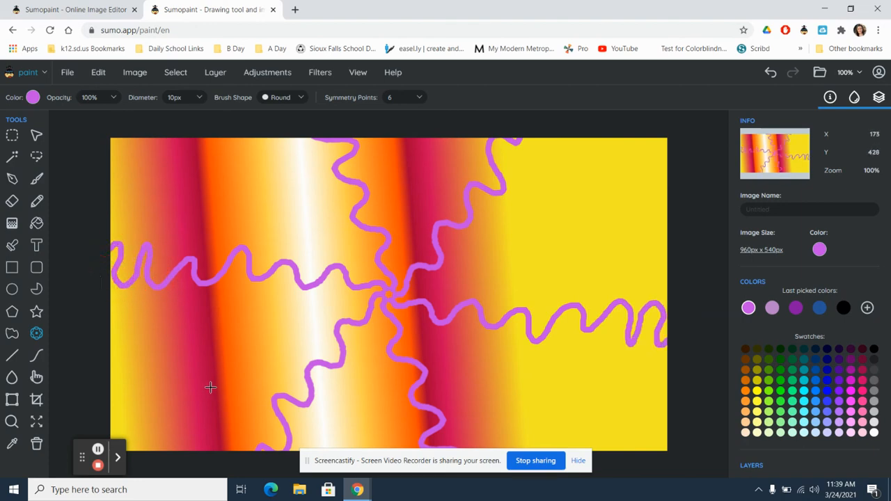
mouse_move(311, 105)
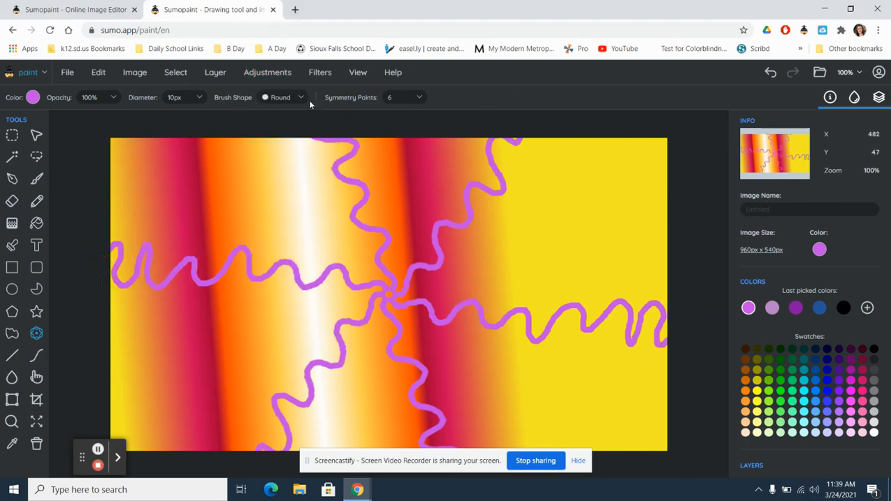
Step: Set the brush diameter to 80 px and paint thick symmetric purple arms outward
left_click(198, 97)
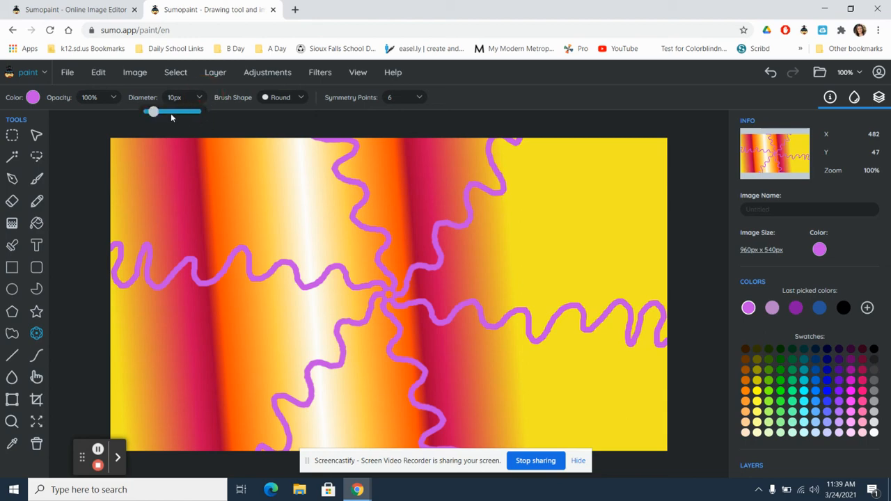
left_click_drag(152, 111, 190, 112)
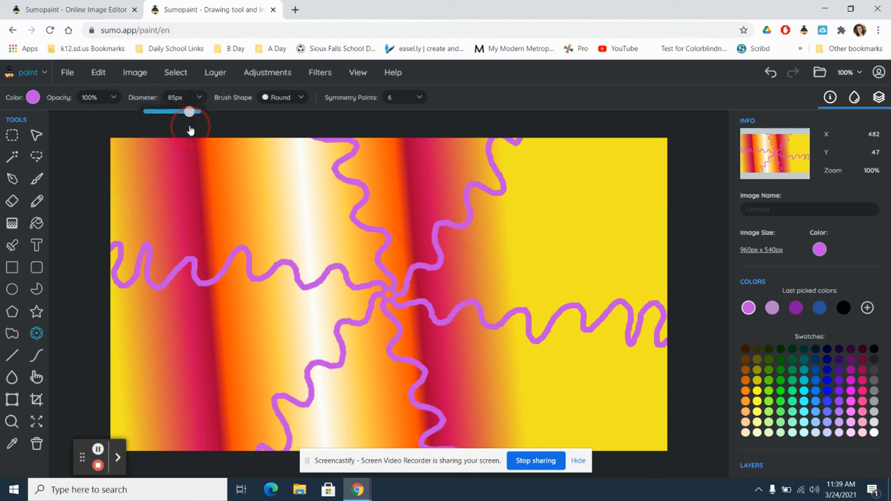
left_click_drag(190, 112, 191, 111)
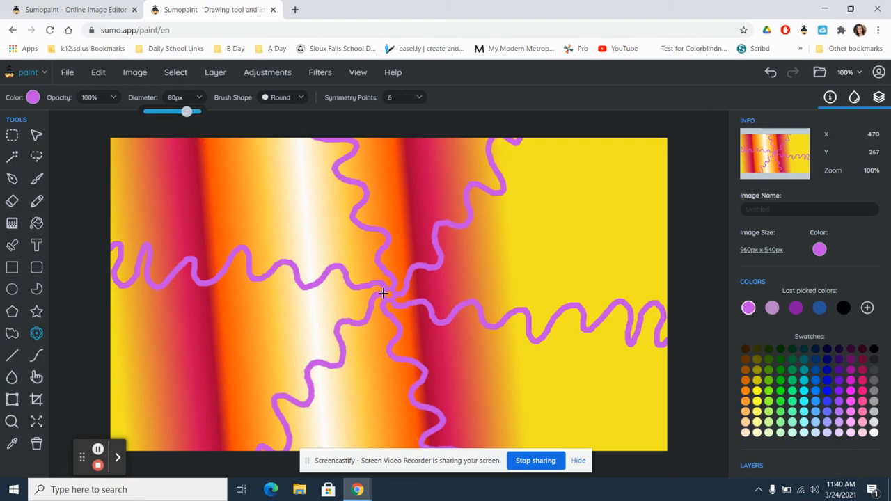
left_click_drag(383, 292, 250, 253)
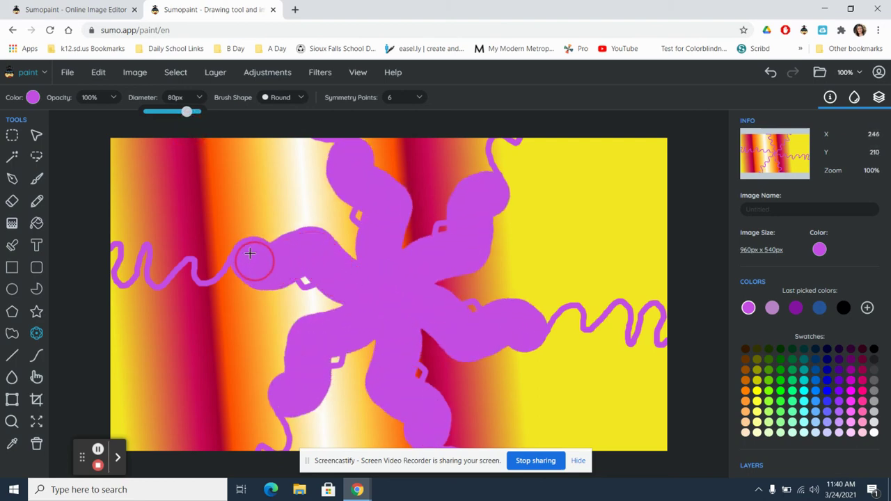
left_click_drag(249, 252, 117, 283)
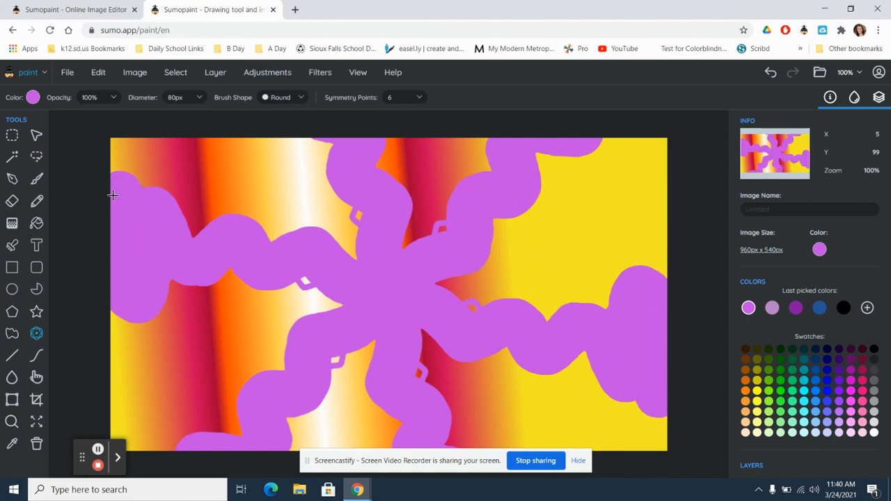
mouse_move(108, 113)
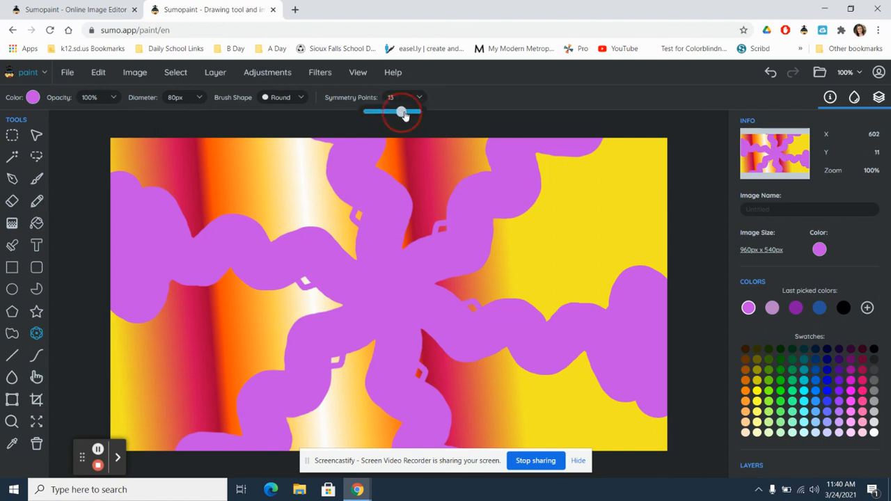
Step: Raise the symmetry points to about 18 and paint many-armed strokes from the centre
left_click_drag(402, 112, 415, 112)
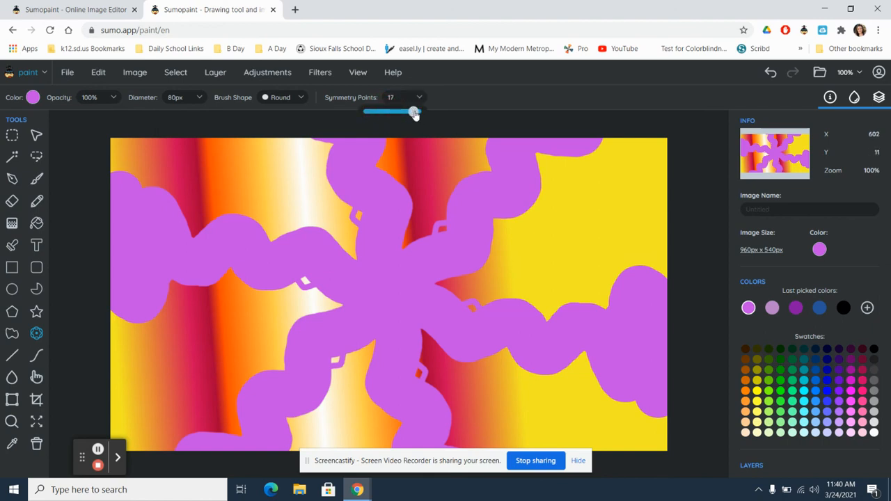
left_click_drag(414, 112, 416, 111)
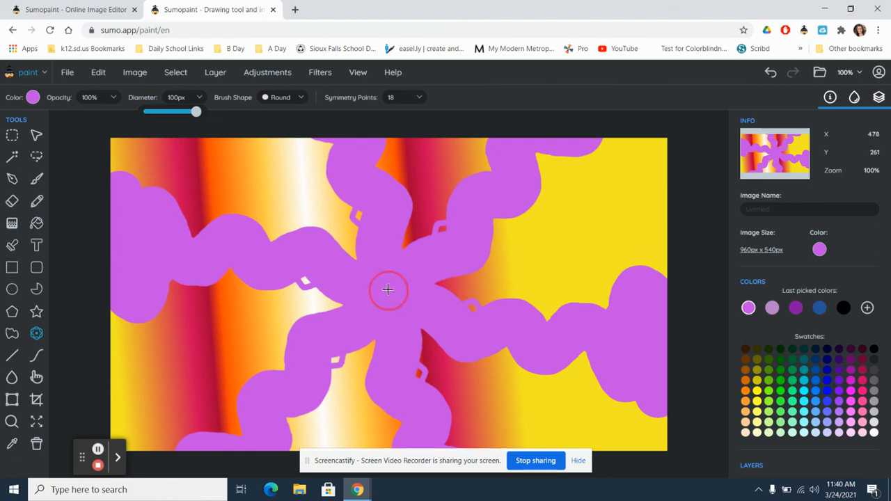
left_click_drag(388, 290, 258, 215)
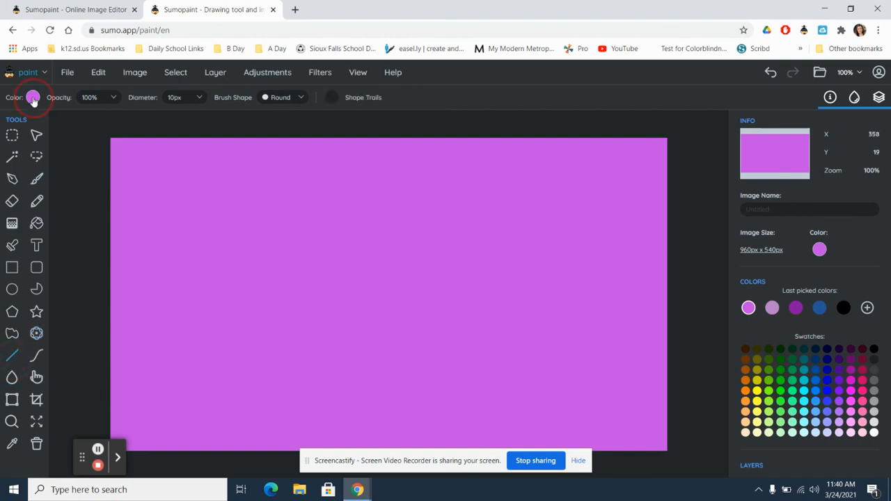
Step: Choose light blue #4DAFE5 as the line colour
left_click(33, 97)
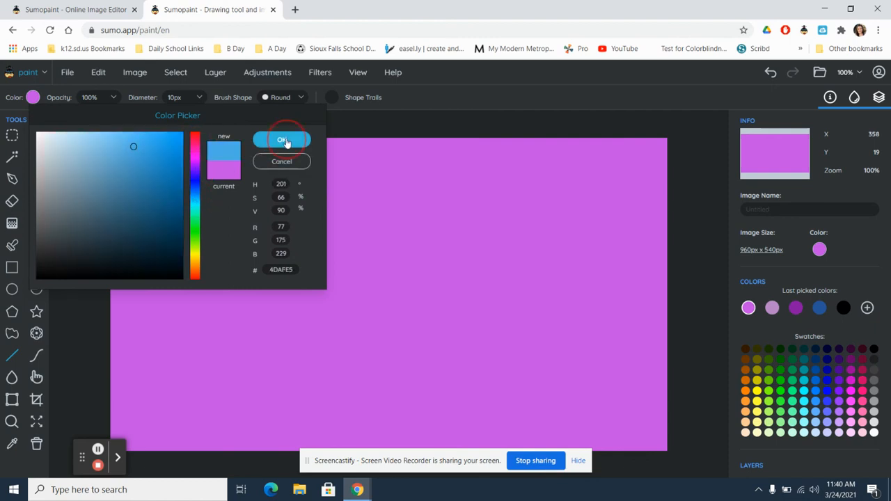
left_click(281, 140)
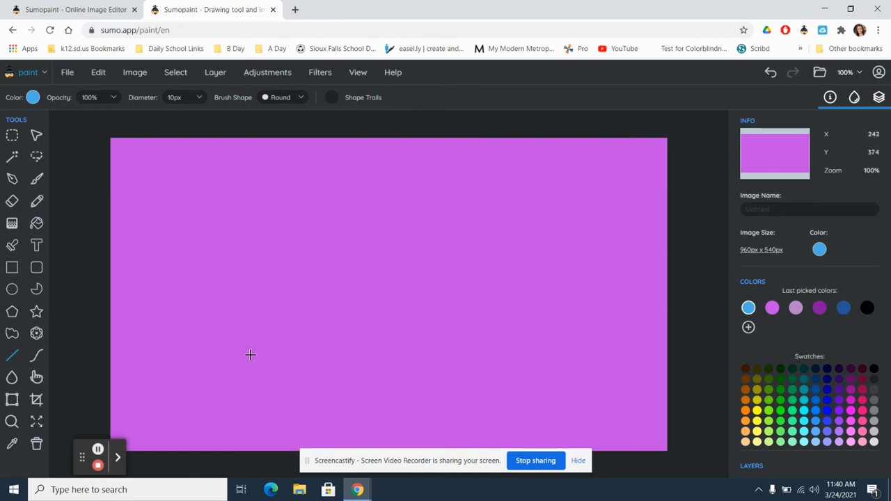
Step: Draw five blue straight lines fanning right from one lower-left point to form the airplane
left_click_drag(250, 355, 525, 213)
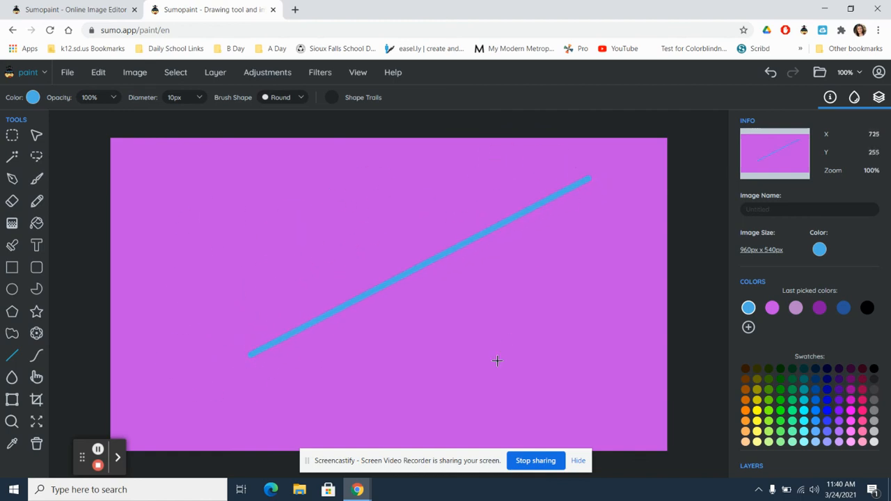
mouse_move(249, 355)
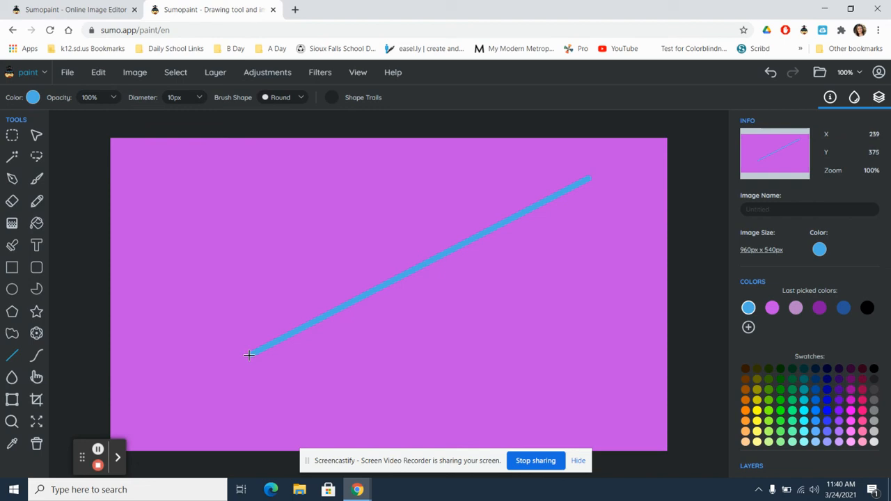
left_click_drag(249, 355, 631, 230)
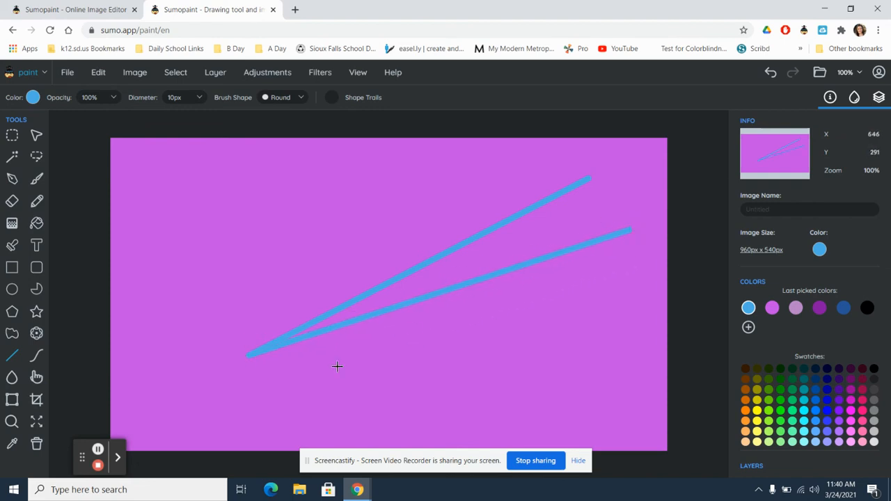
left_click_drag(247, 355, 615, 292)
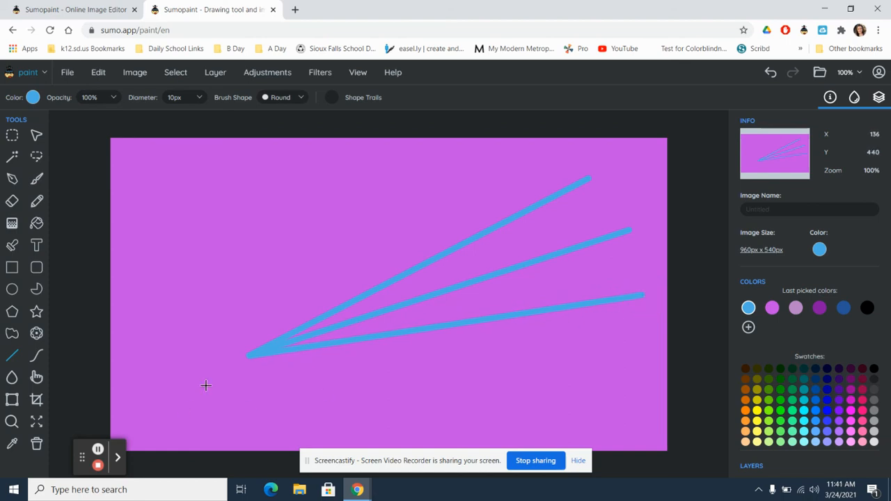
left_click_drag(248, 355, 648, 345)
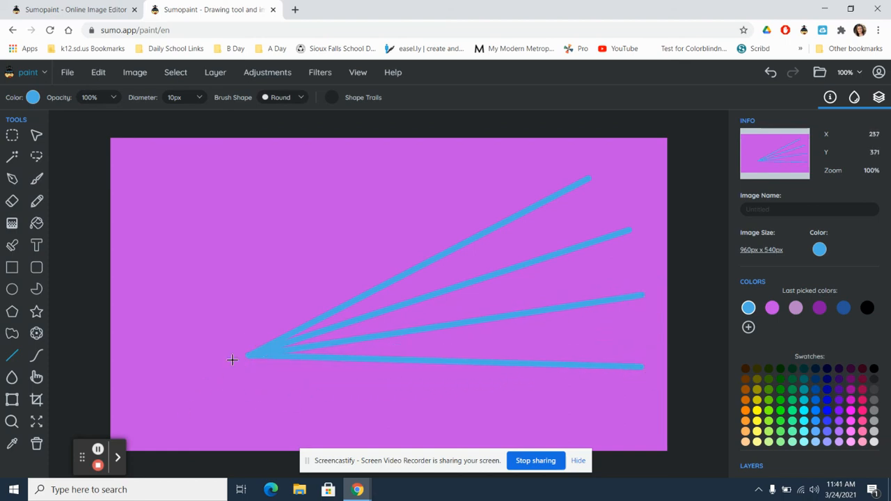
left_click_drag(247, 356, 632, 415)
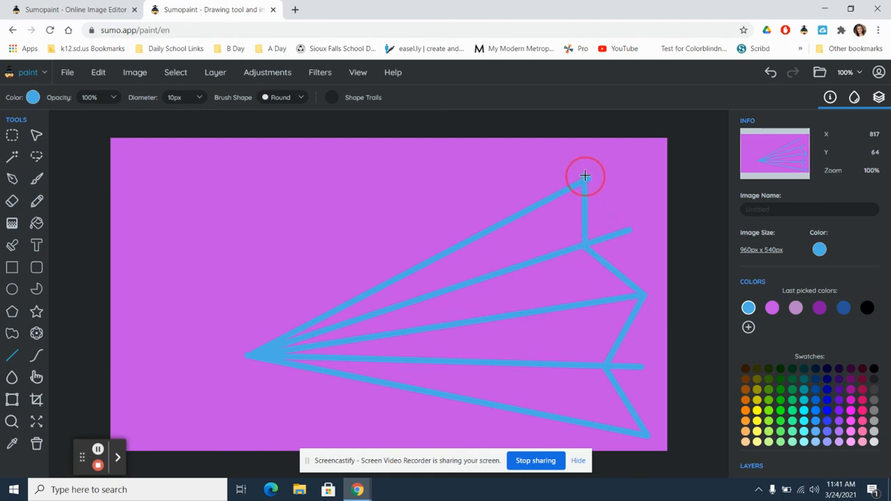
mouse_move(410, 153)
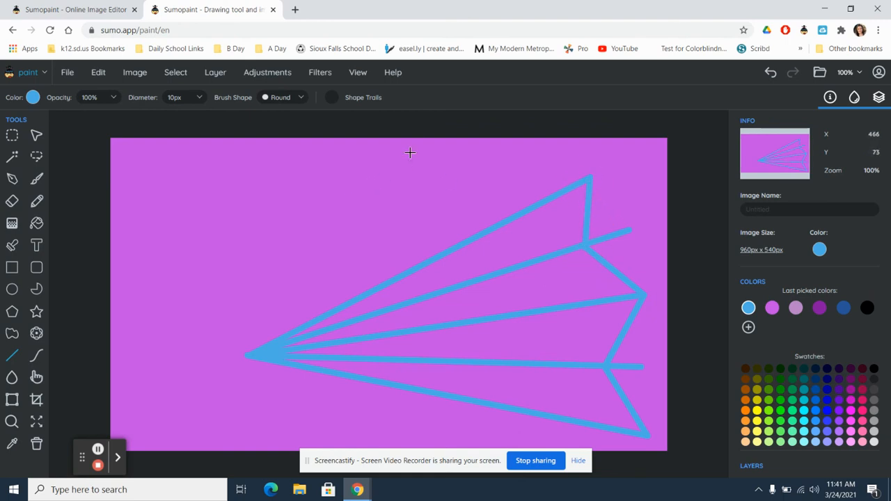